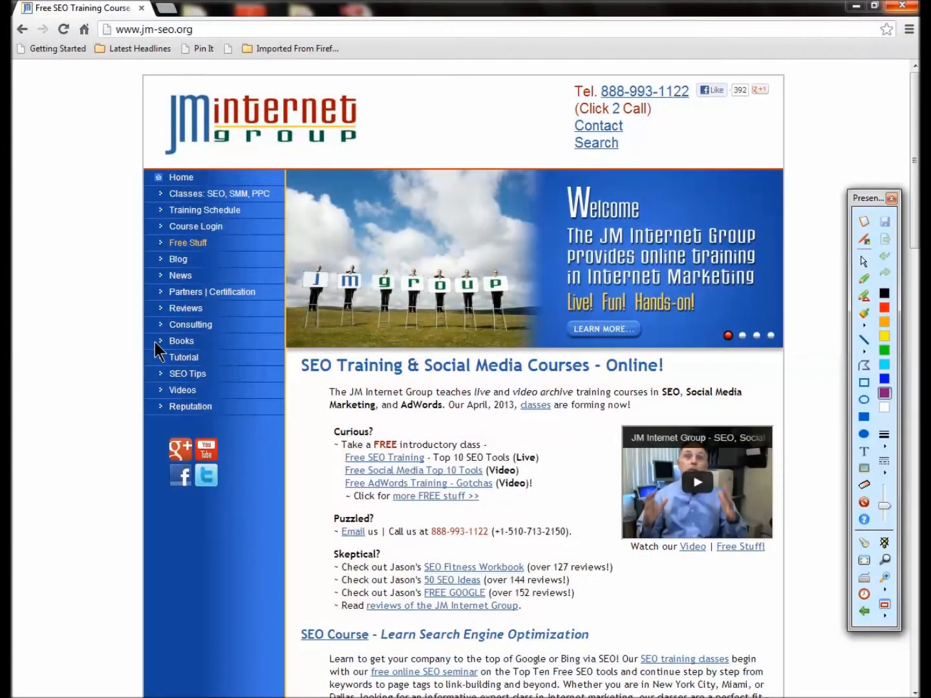
mouse_move(248, 24)
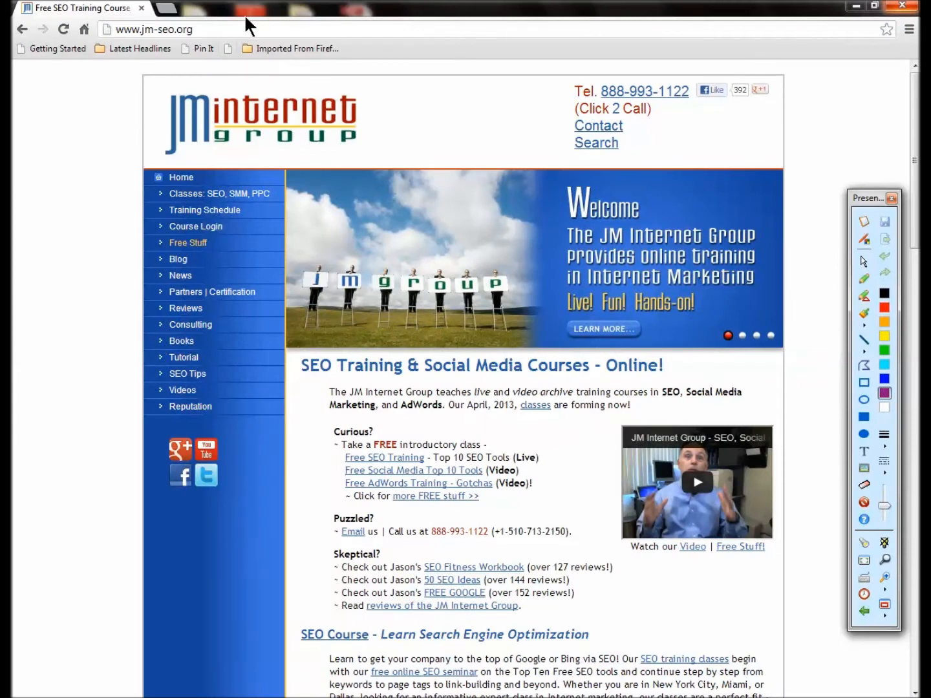
click(155, 28)
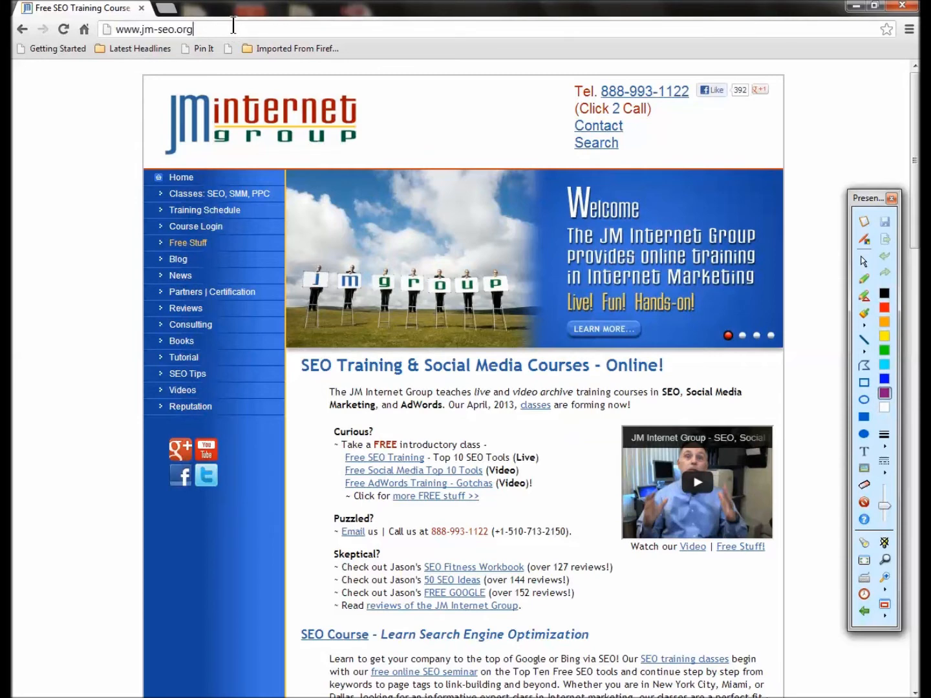
click(162, 28)
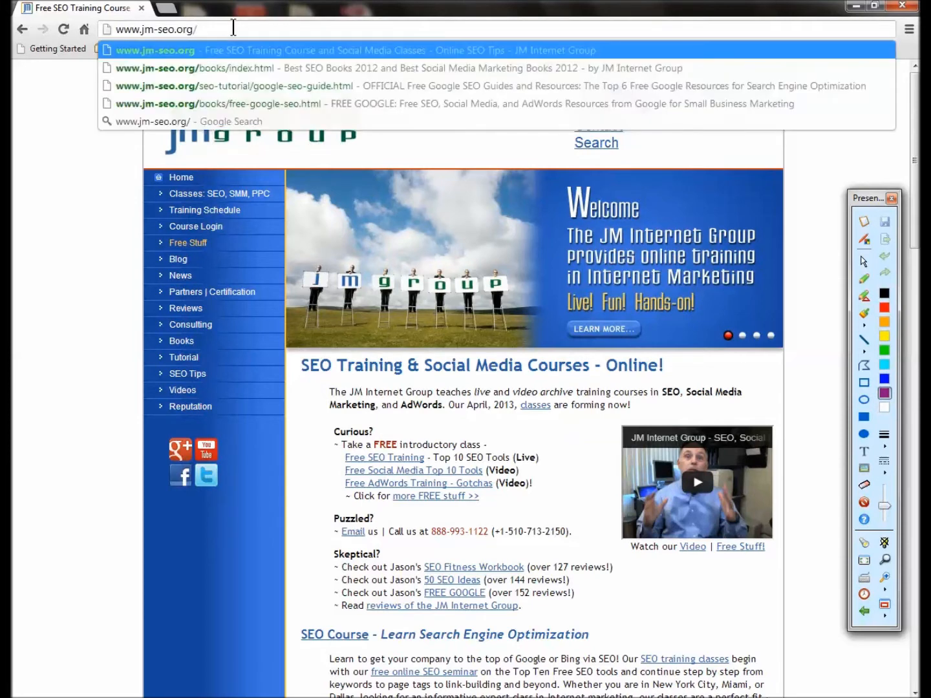
text(47/)
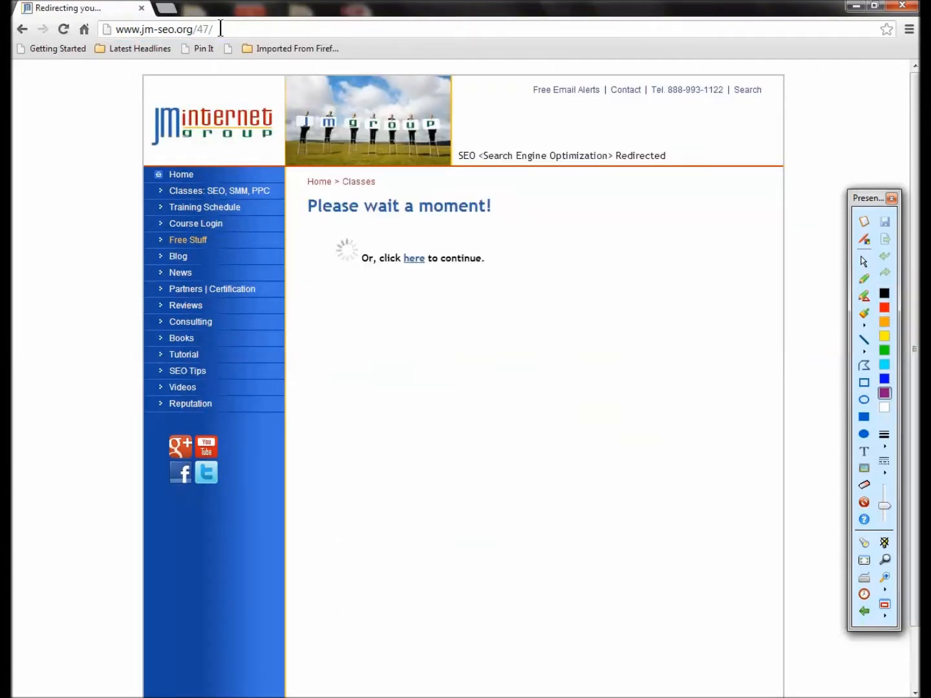
- Follow the redirect to the Free Google SEO Guides page and scroll to its numbered list
click(414, 258)
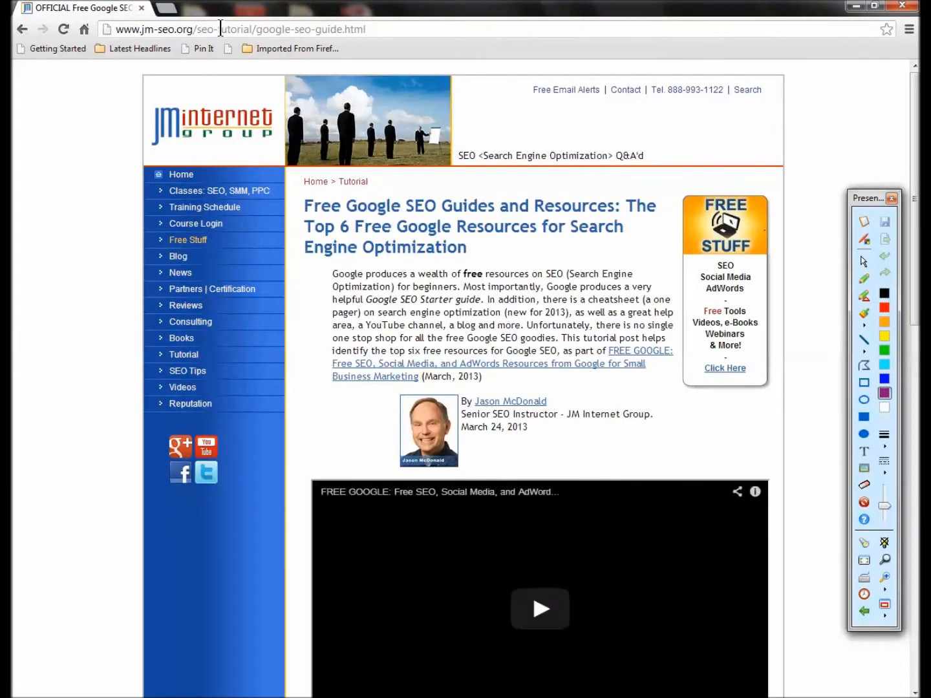
scroll(down, 3)
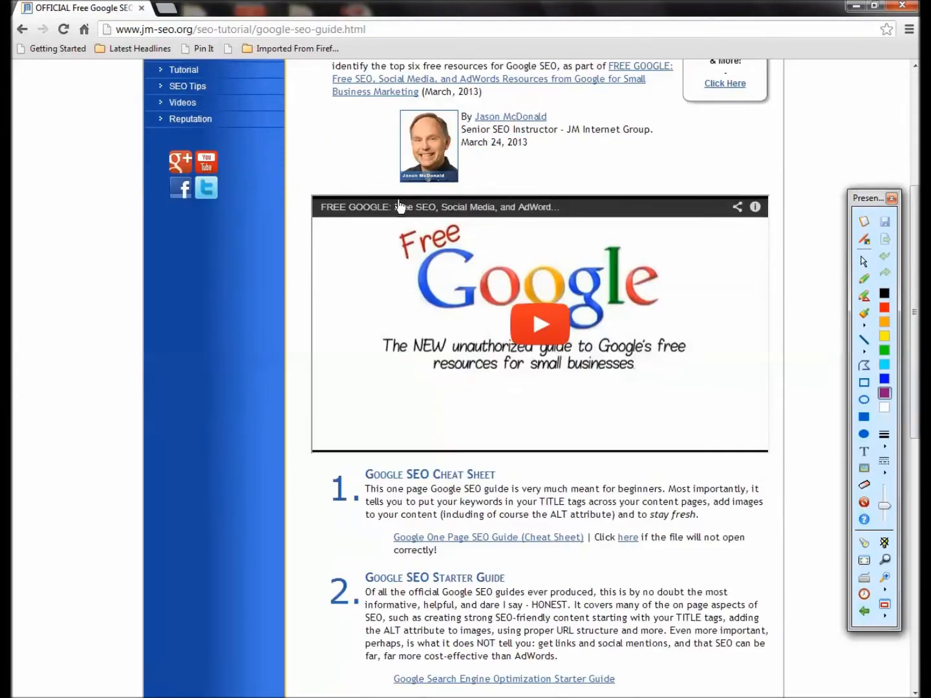
scroll(down, 3)
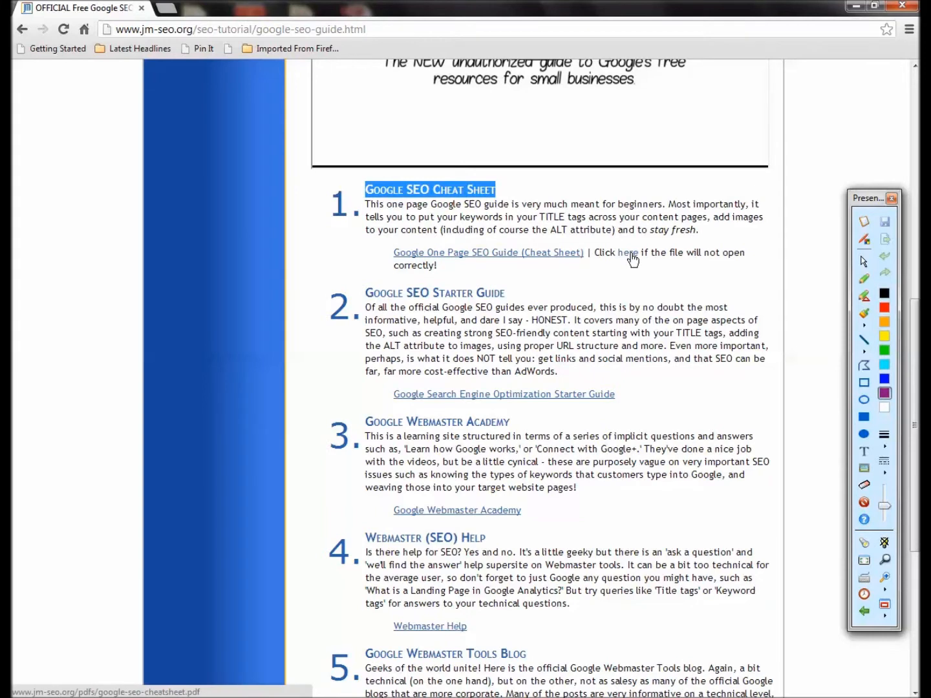
- Open the Google One Page SEO Guide cheat sheet PDF and highlight some of its tips
click(489, 252)
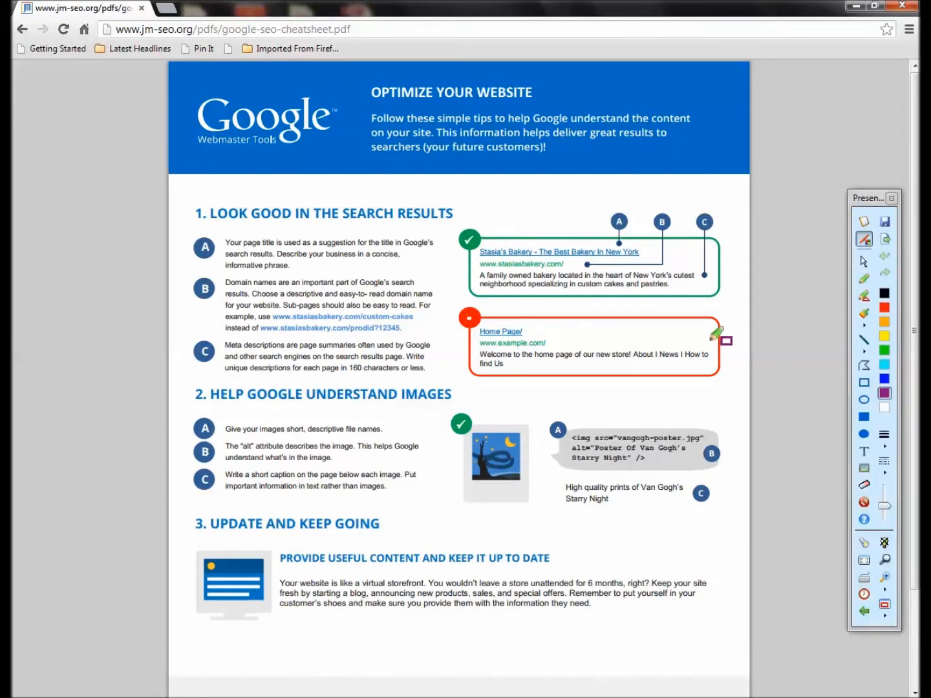
mouse_move(245, 233)
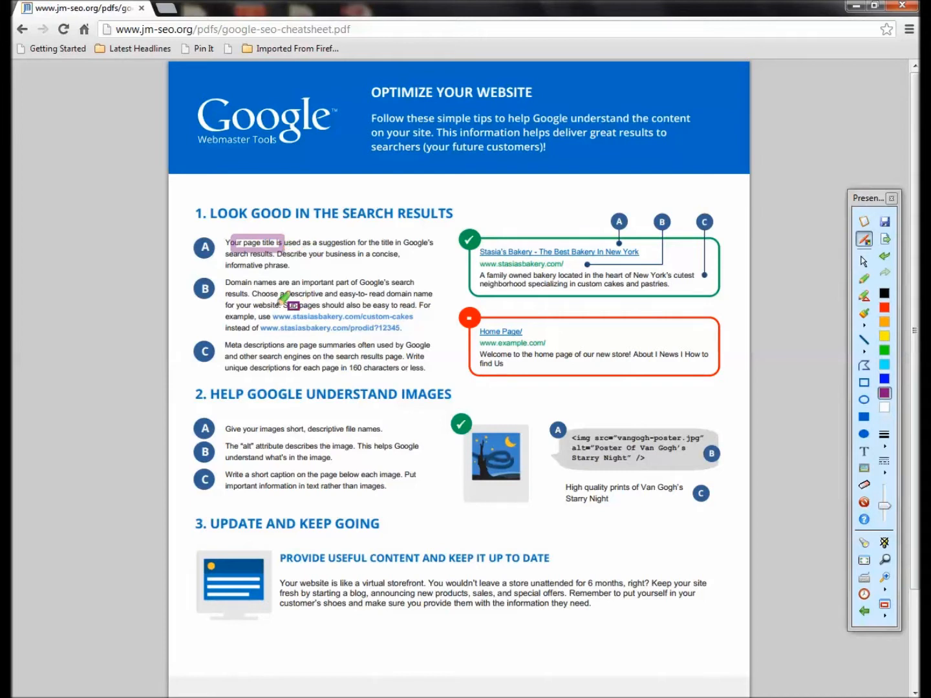
drag(281, 317, 378, 329)
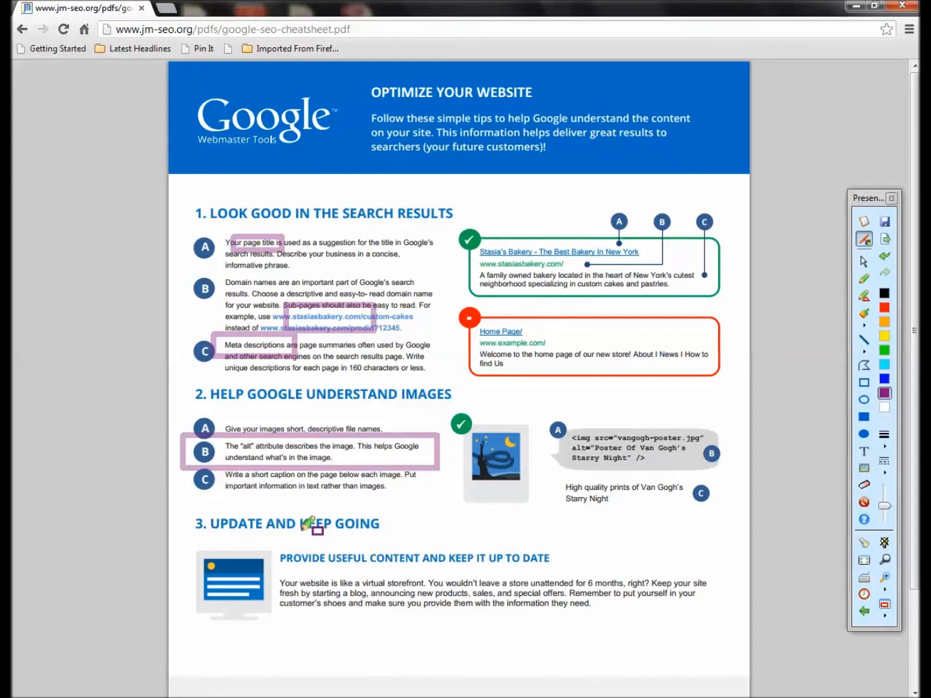
drag(313, 524, 741, 637)
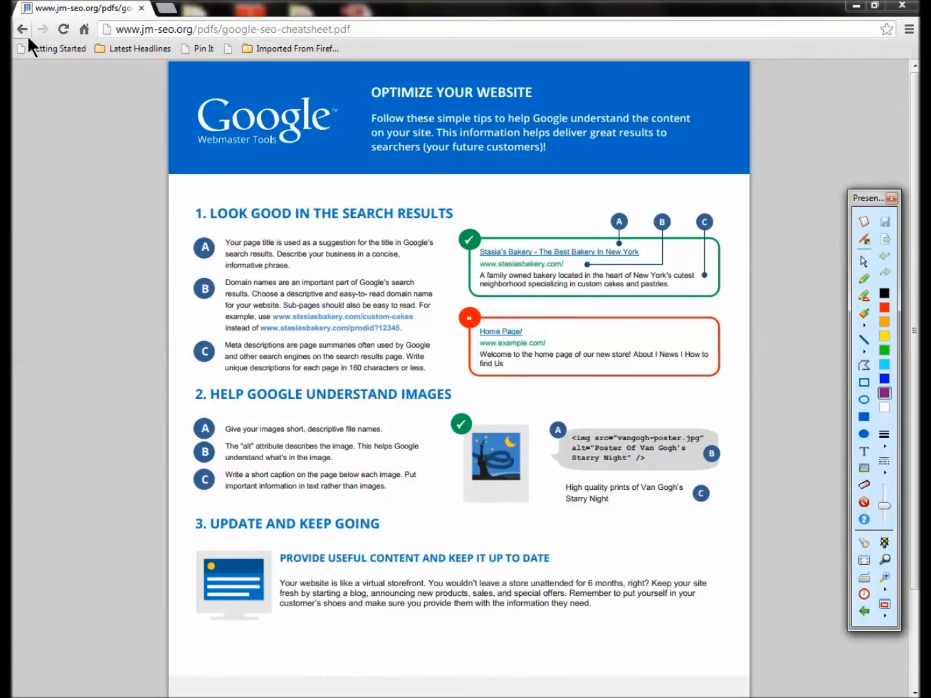
- Return to the list, open the SEO Starter Guide PDF in a new tab, skim it, and close it
click(22, 29)
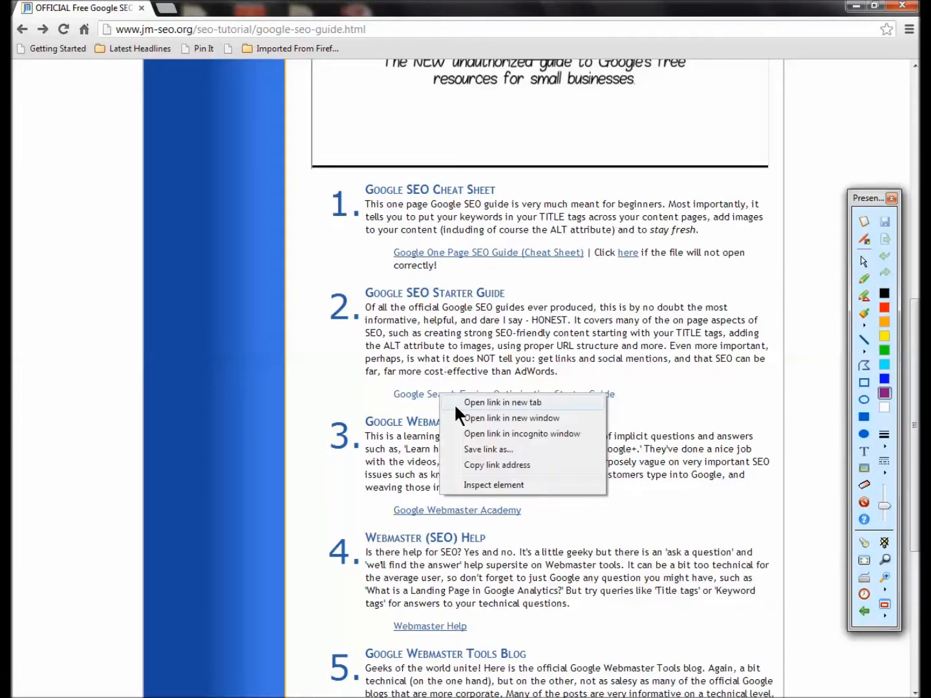
click(503, 402)
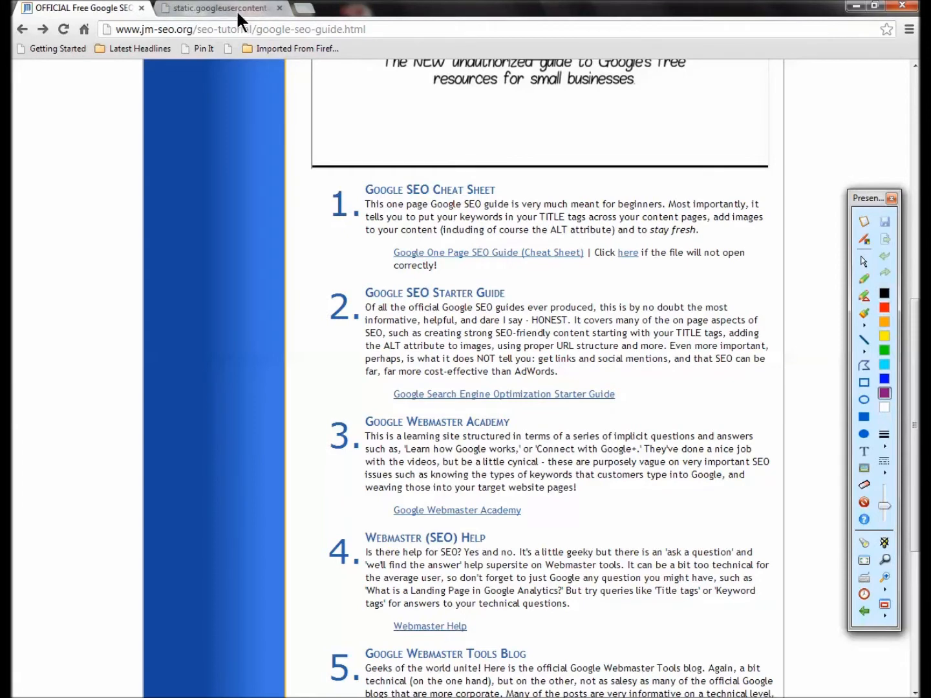
click(503, 393)
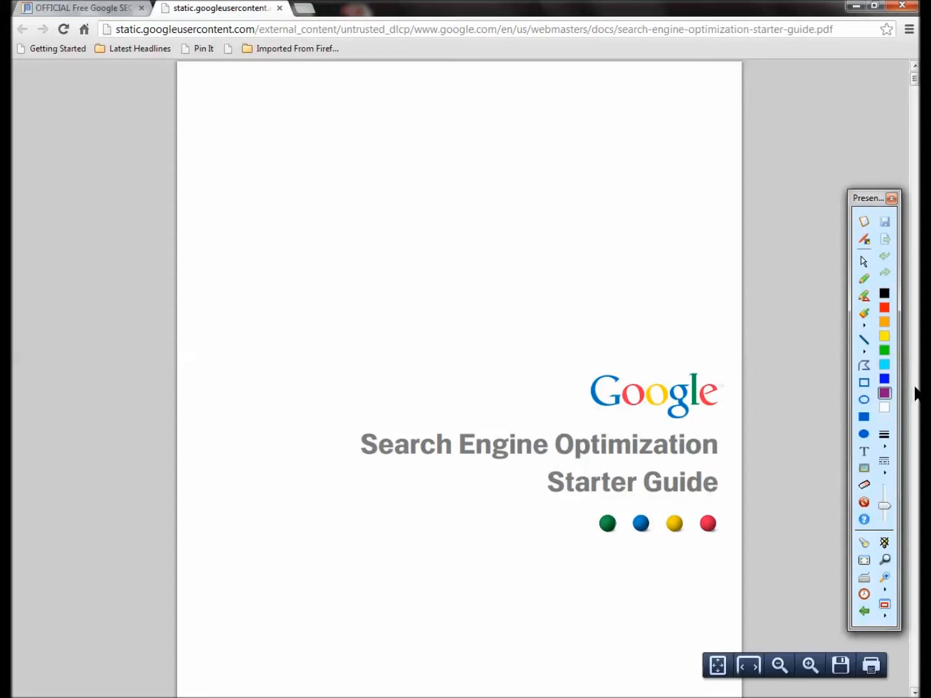
scroll(down, 3)
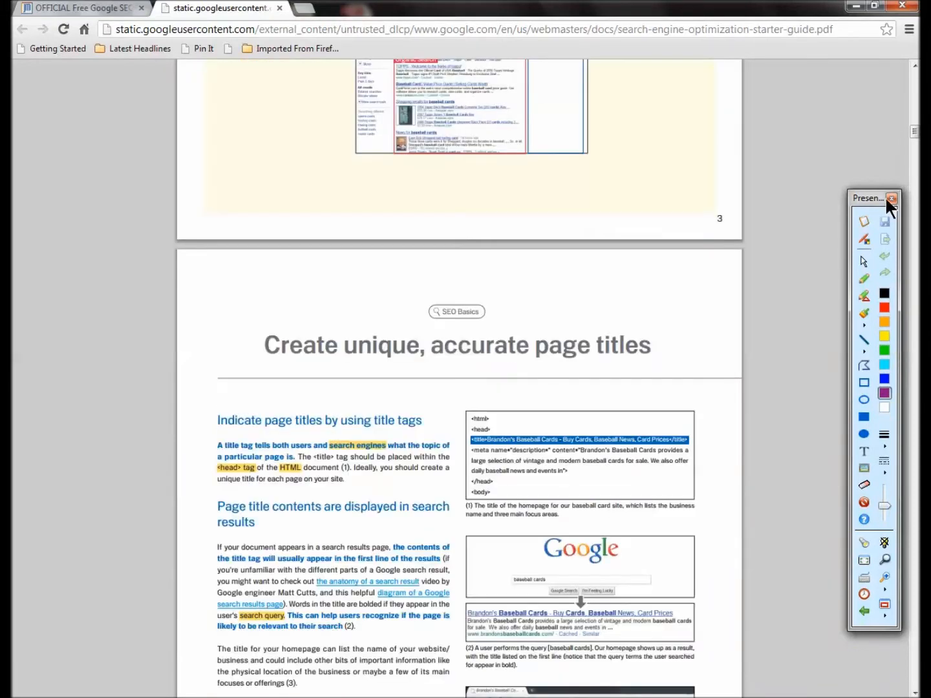
click(892, 198)
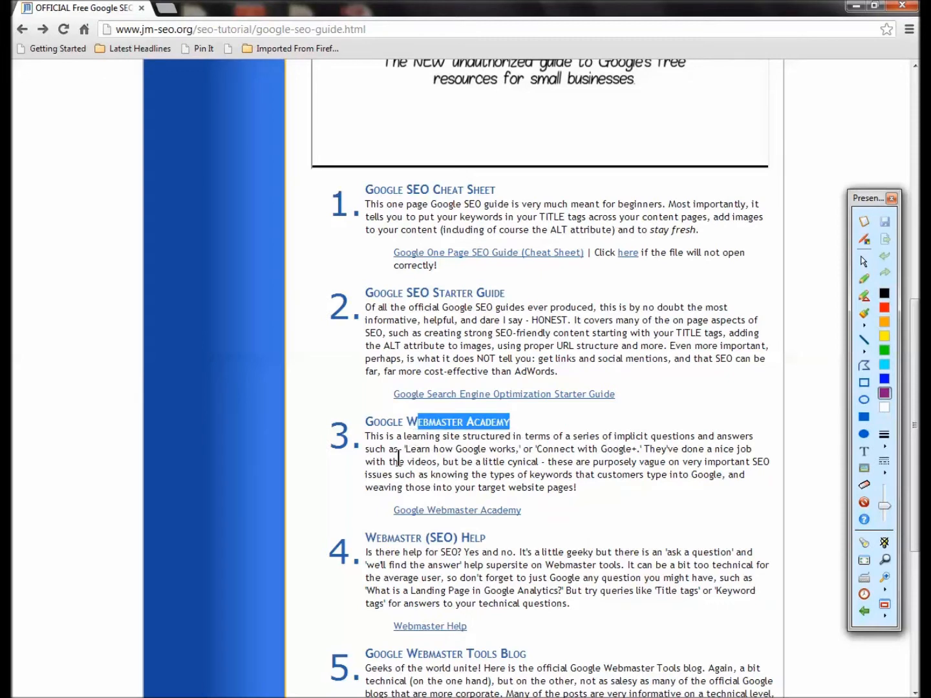
- Open Webmaster Academy in a new tab, expand the Connect with Google+ lesson, and show Tips for Businesses
right_click(457, 509)
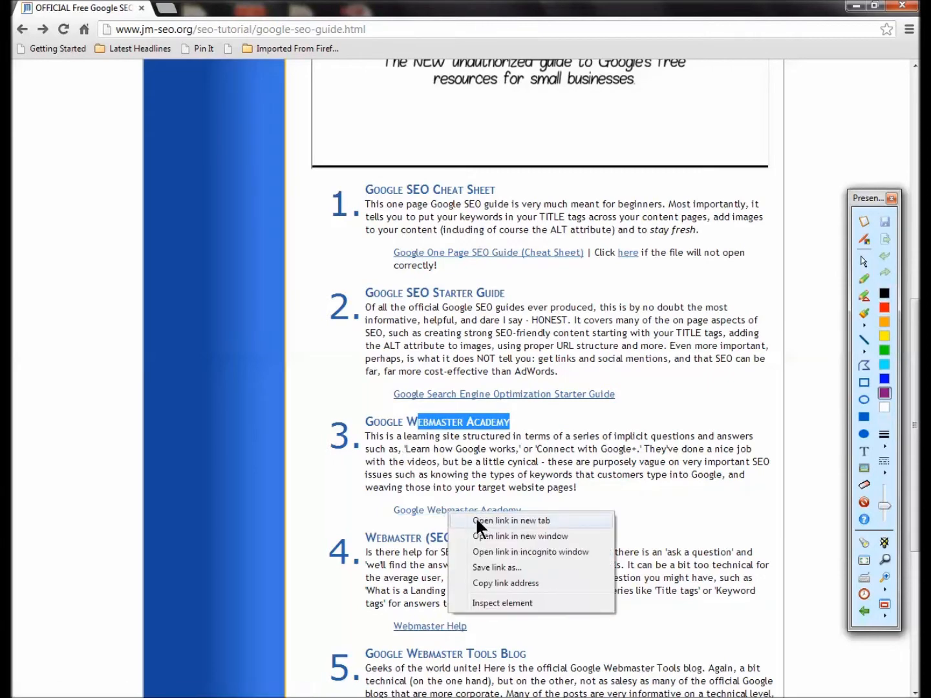
click(513, 520)
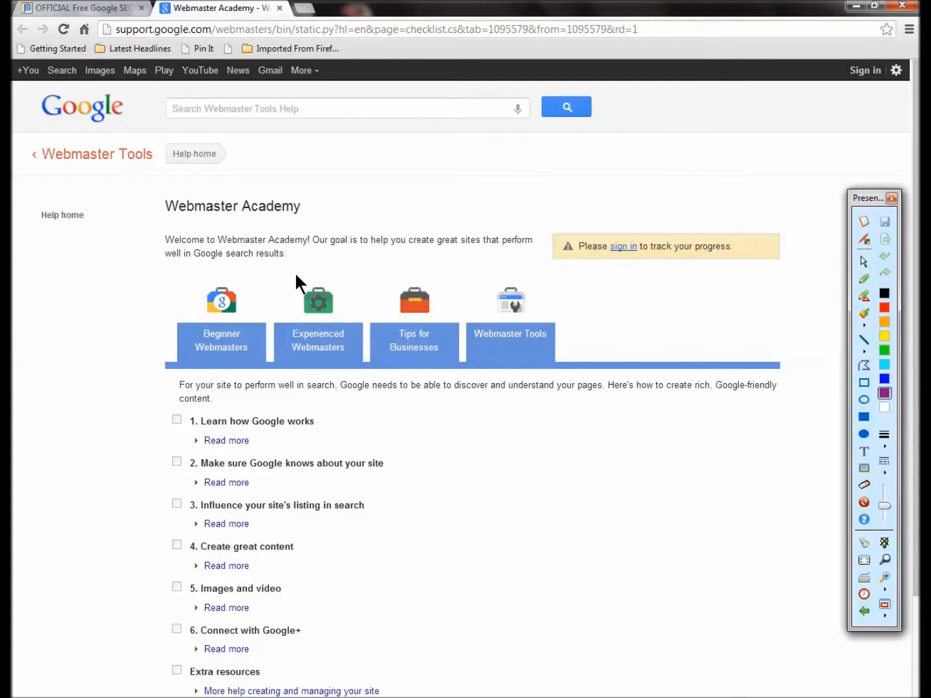
mouse_move(242, 426)
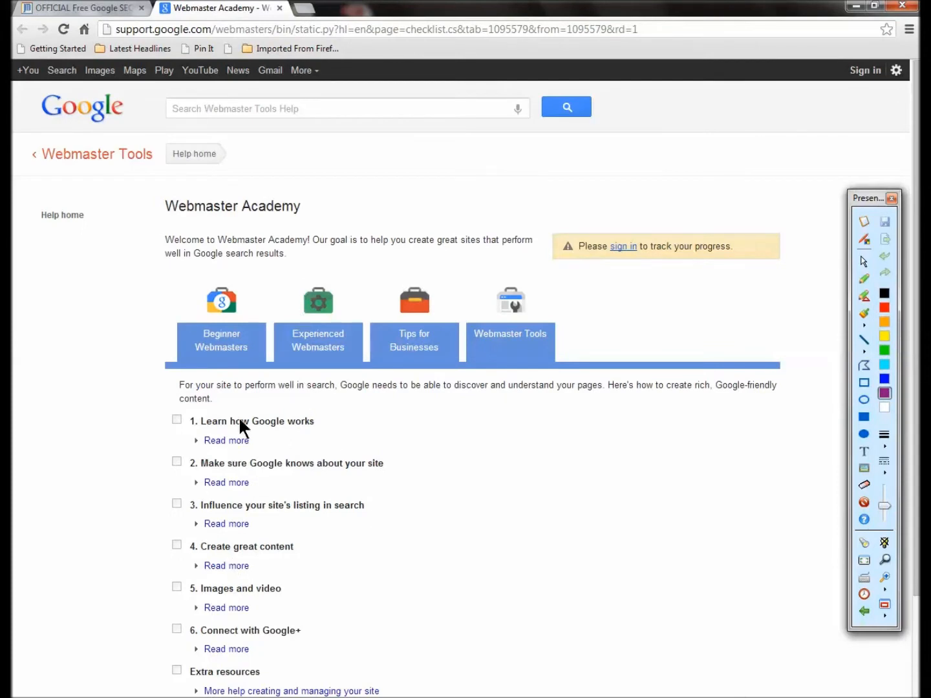
mouse_move(220, 501)
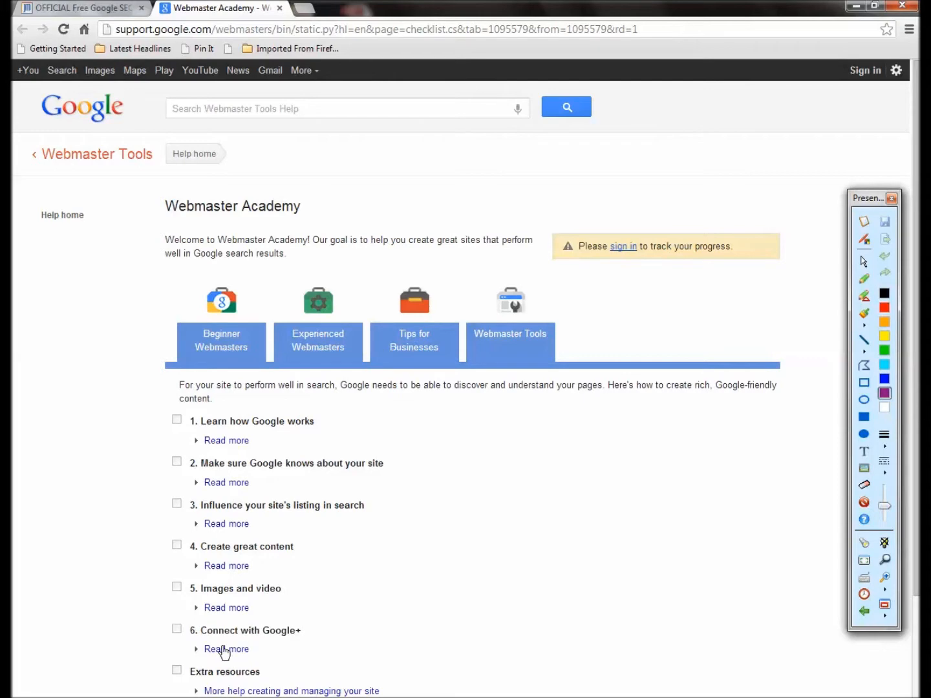
click(227, 648)
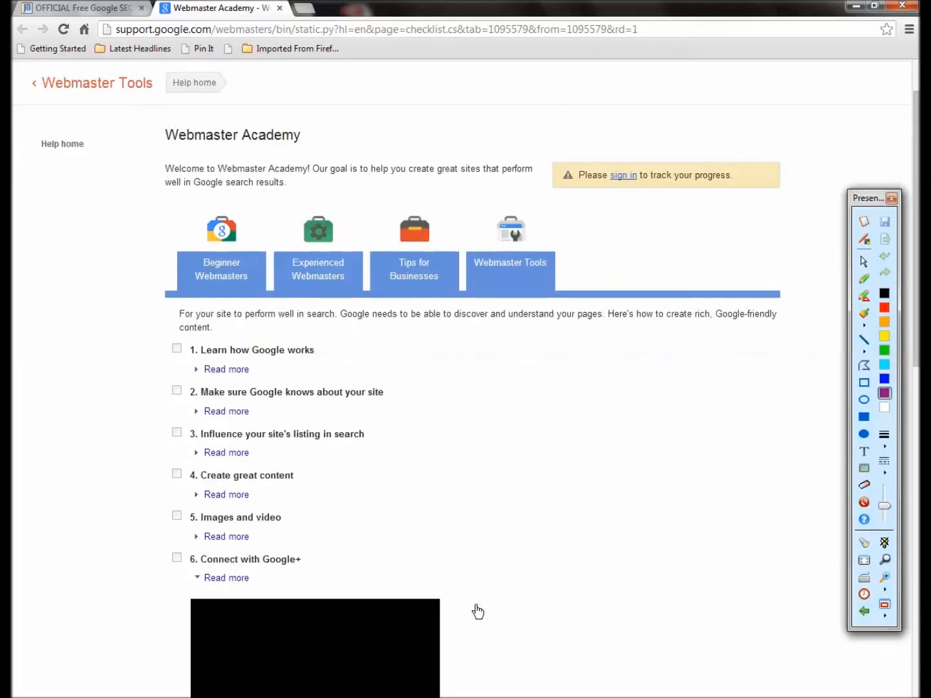
scroll(down, 3)
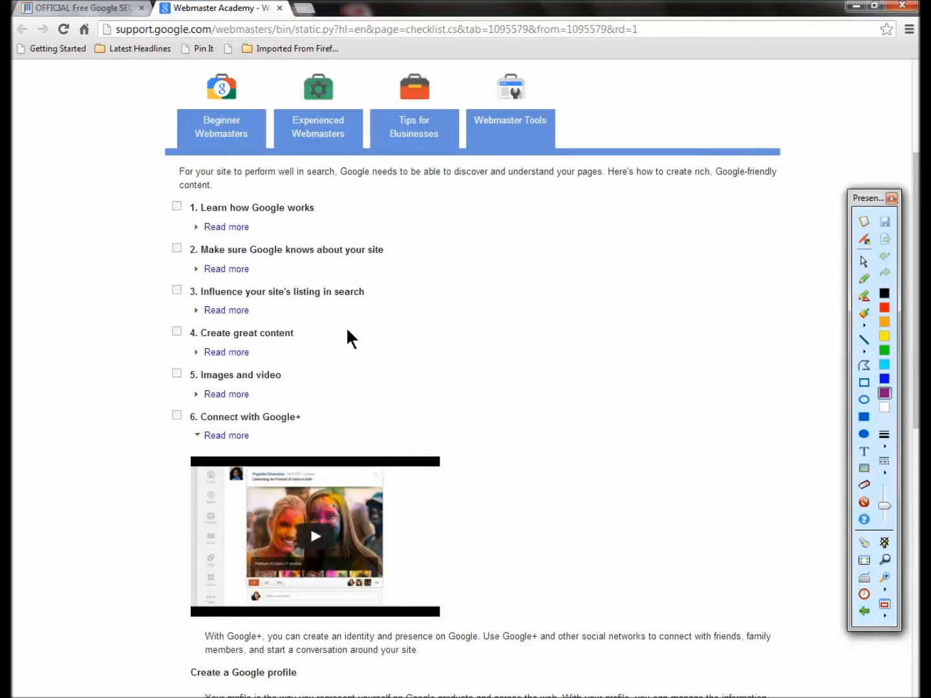
click(413, 127)
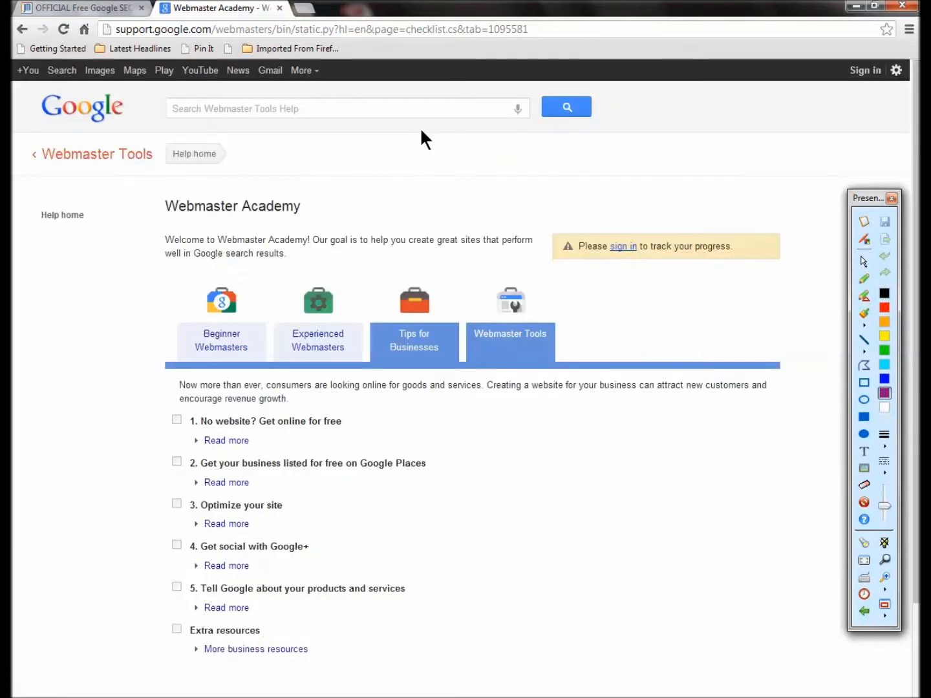
mouse_move(227, 565)
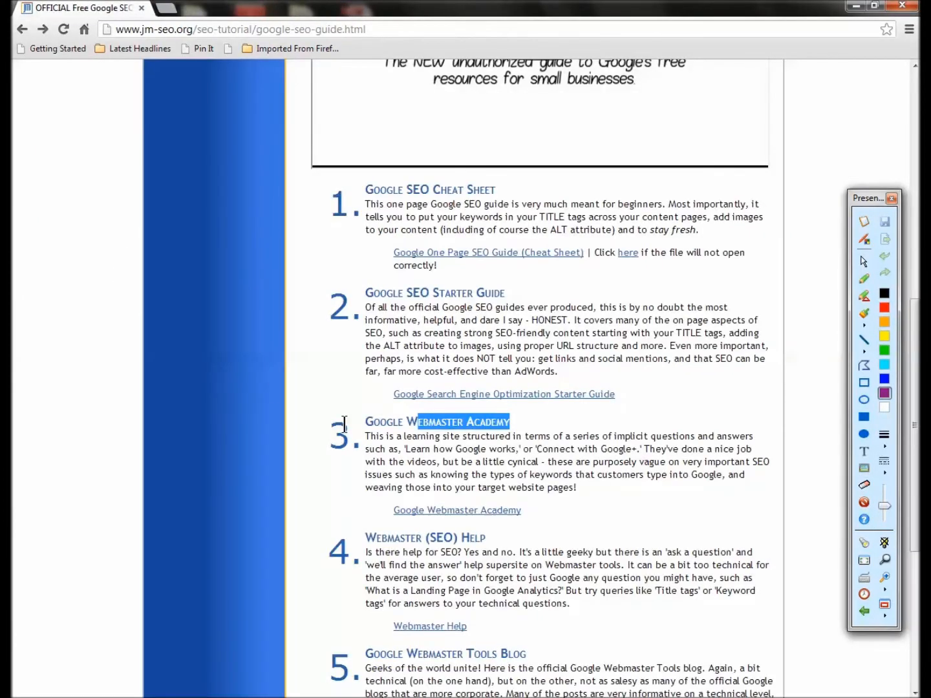
- Search Webmaster Tools Help for 'keyword meta', open the keywords meta tag post, then go back
scroll(down, 3)
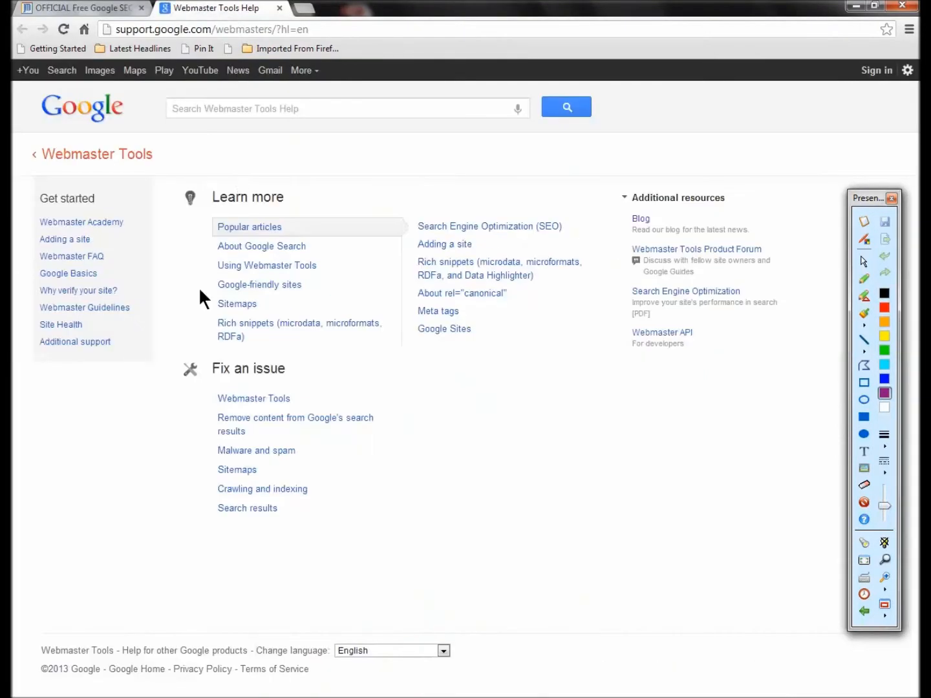
mouse_move(850, 402)
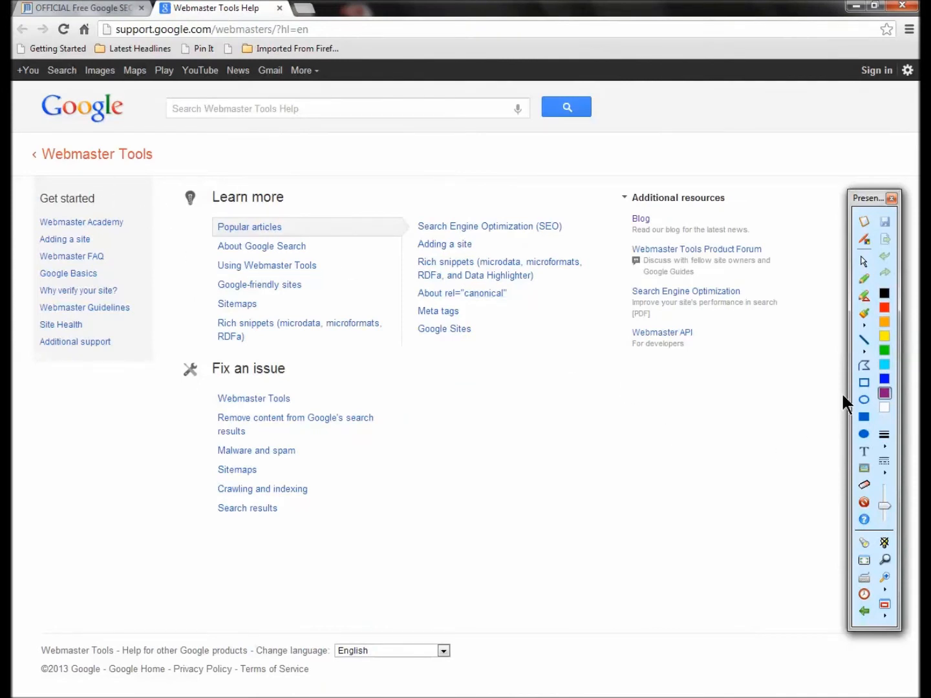
click(864, 240)
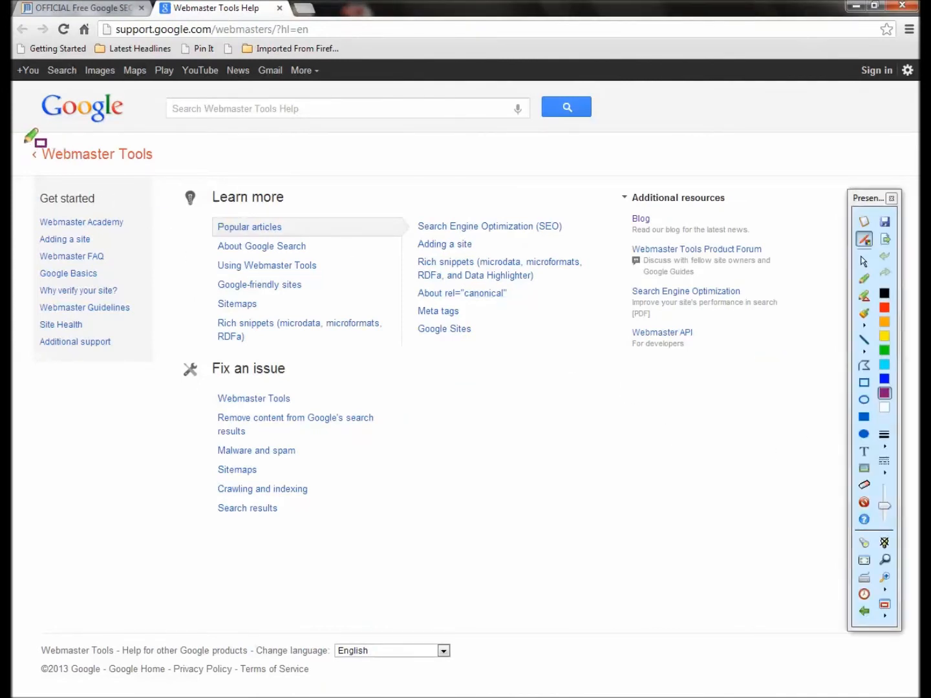
drag(39, 142, 142, 169)
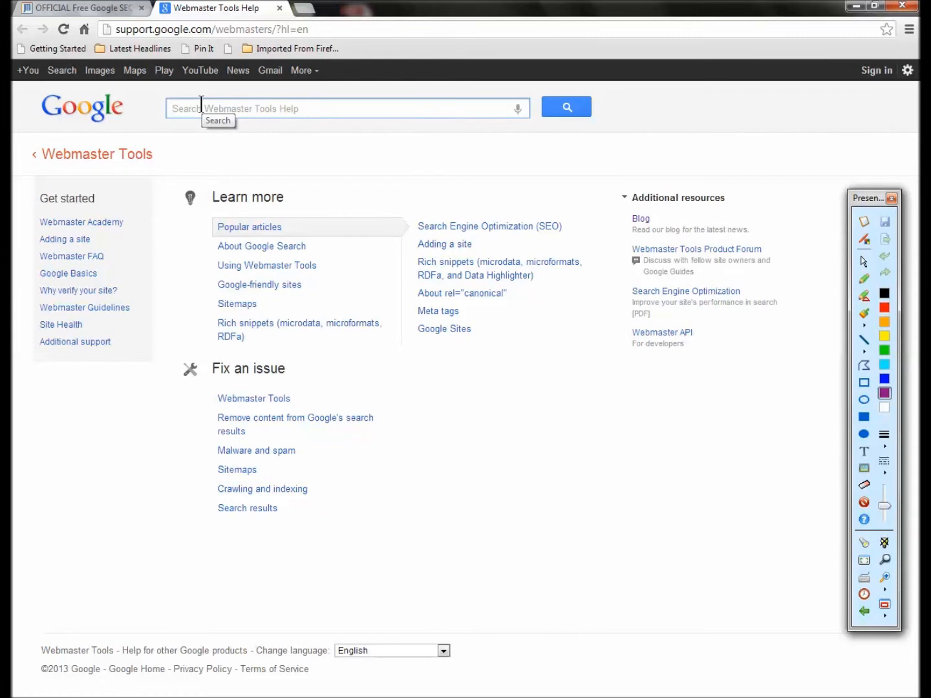
text(keyword meta tag)
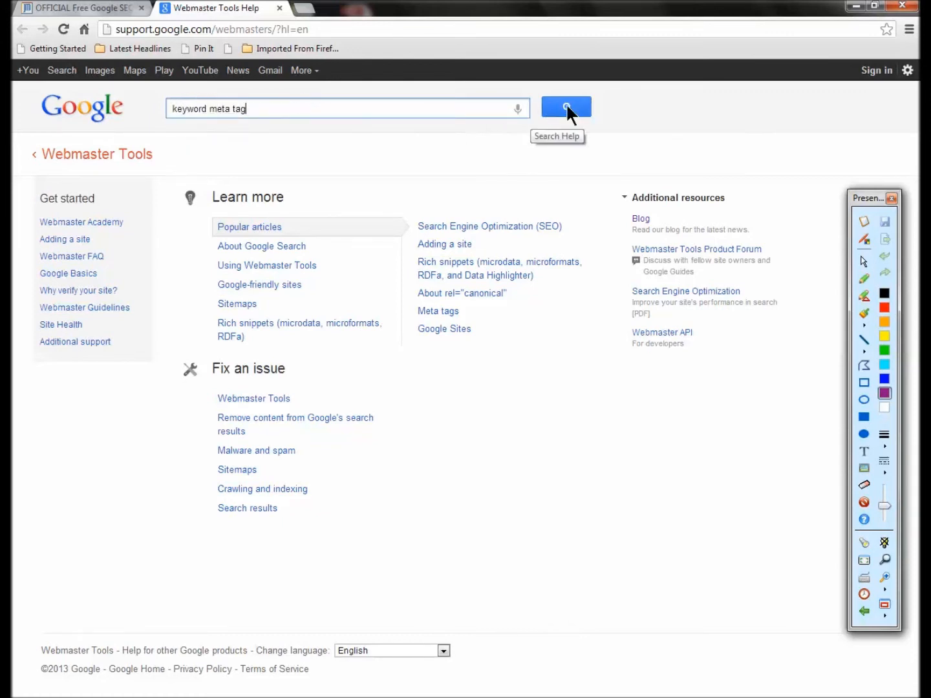
click(565, 107)
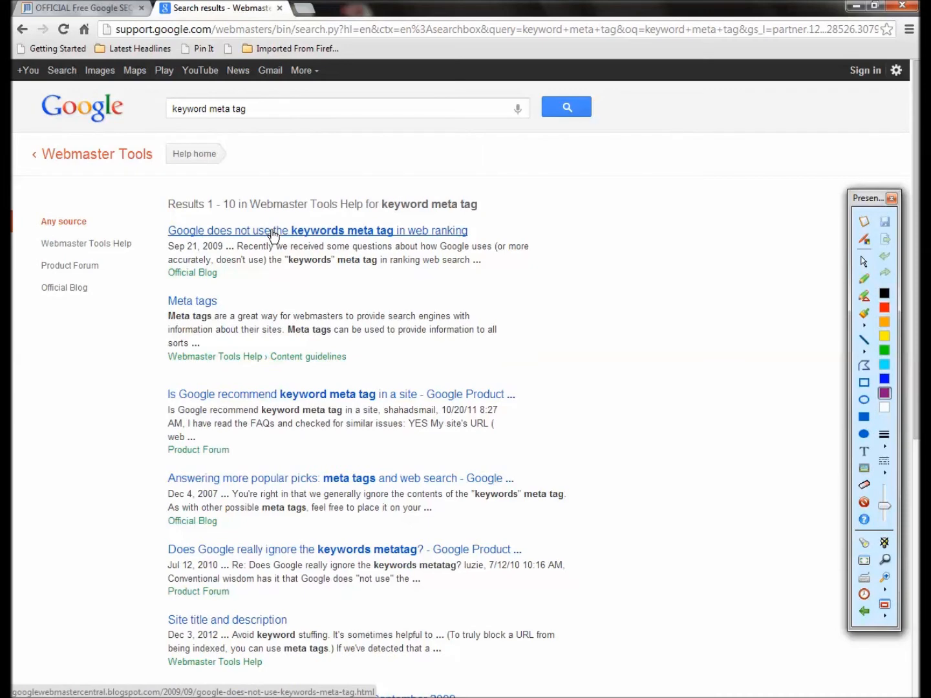
click(316, 231)
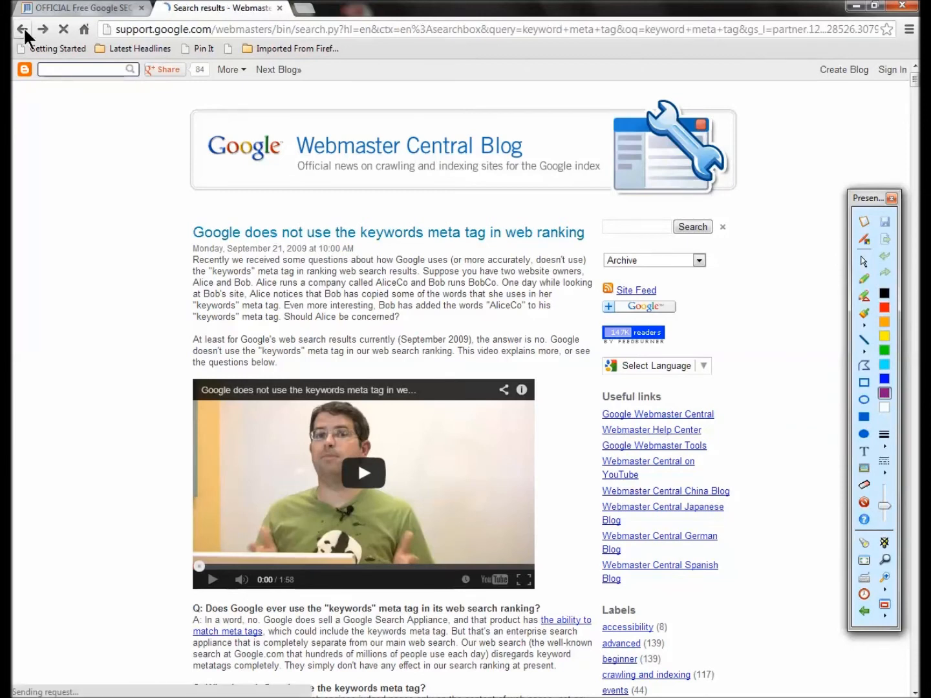
click(21, 29)
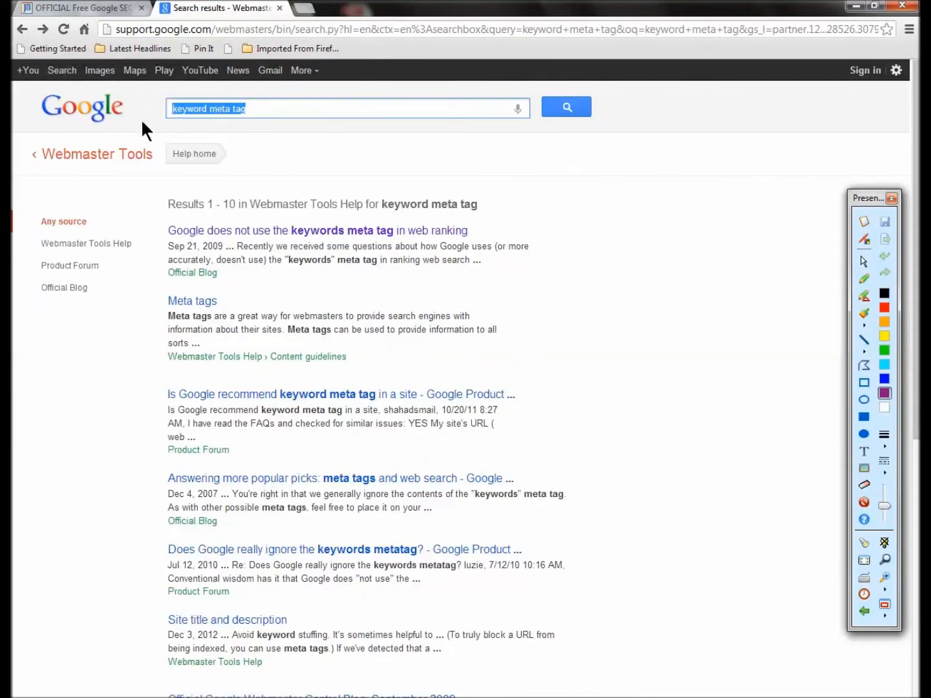
mouse_move(147, 132)
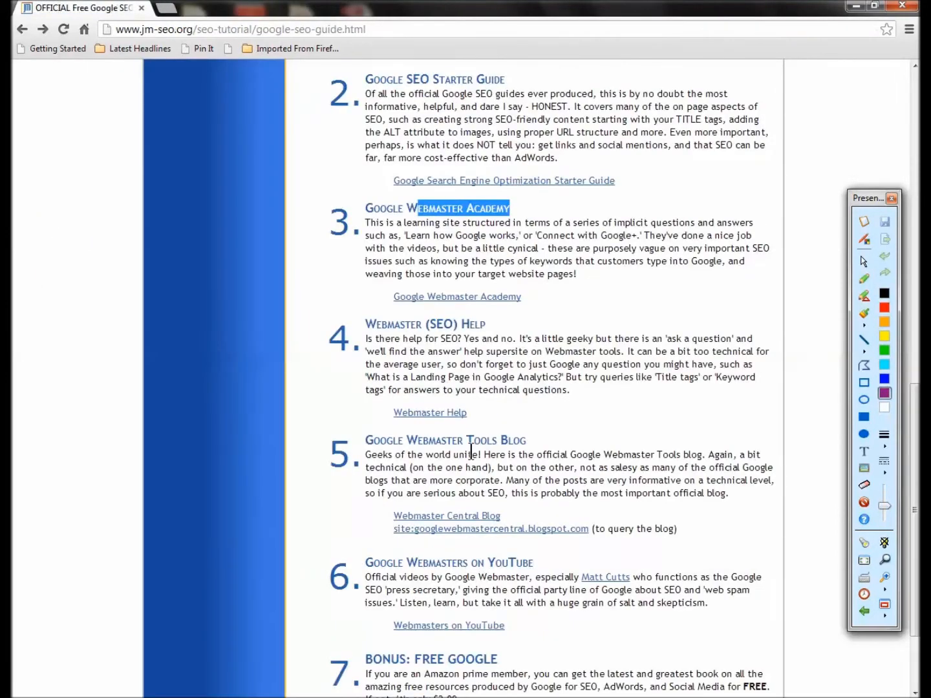
- Open the item 5 Webmaster Central Blog in a new tab, view it, then return to the guide
scroll(down, 3)
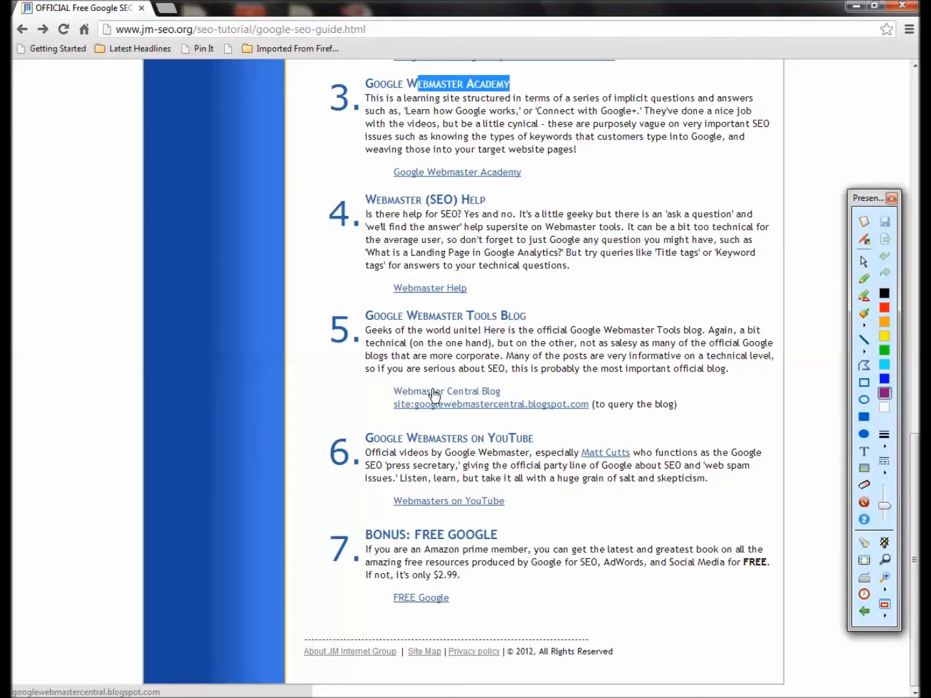
click(446, 391)
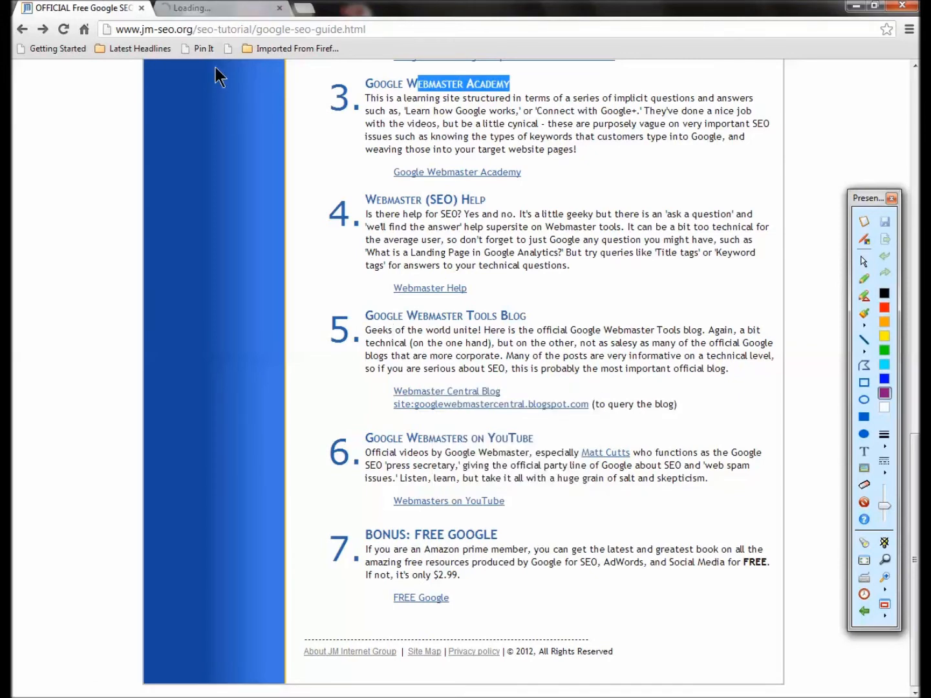
click(446, 391)
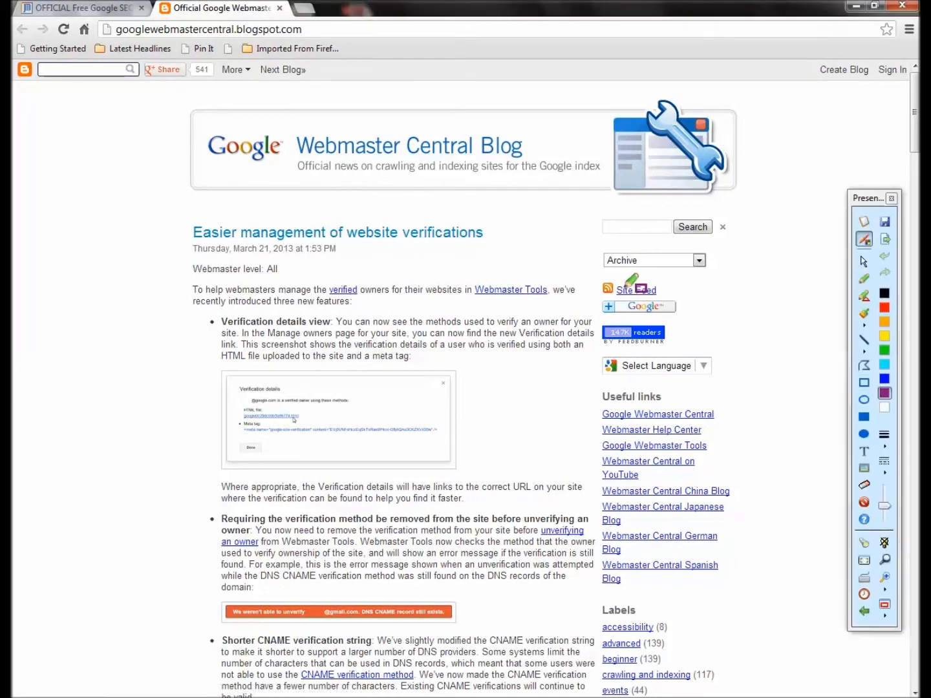
drag(595, 271, 711, 323)
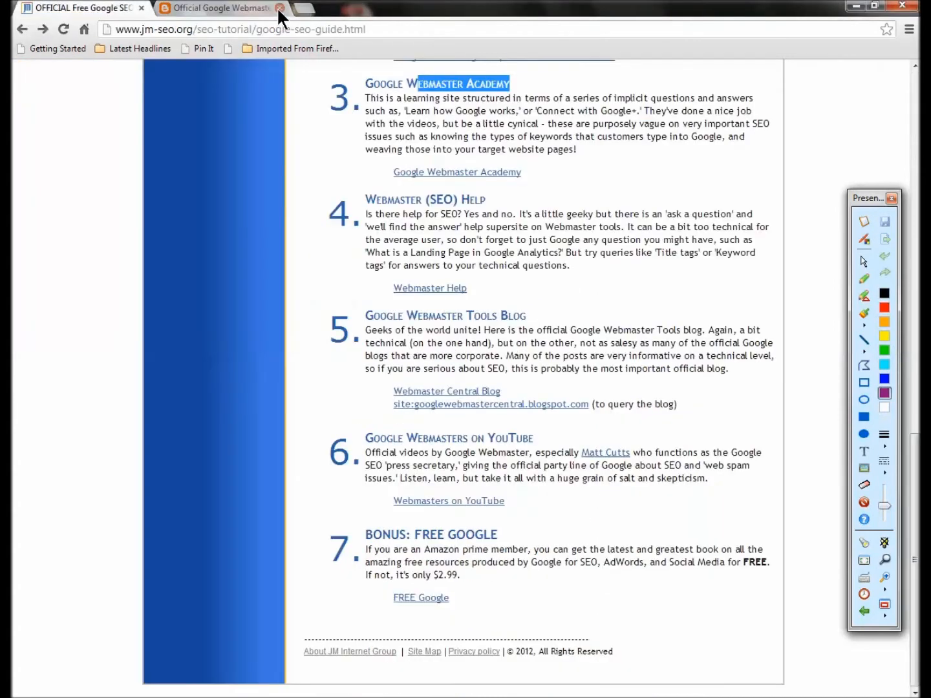
- Close the blog tab and open 'Webmasters on YouTube' in a new tab
click(280, 7)
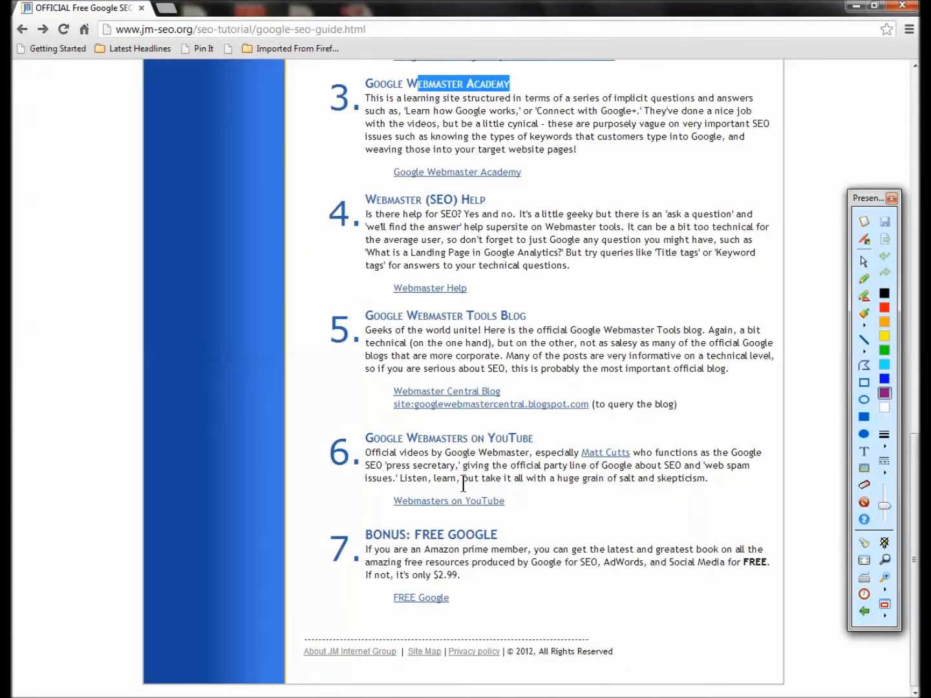
right_click(448, 501)
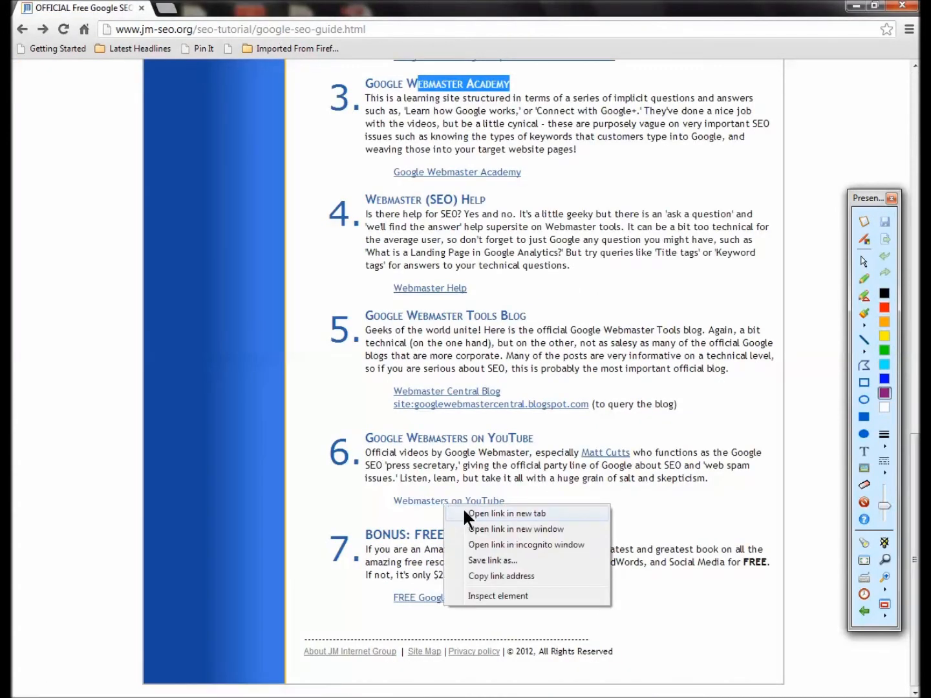
click(507, 512)
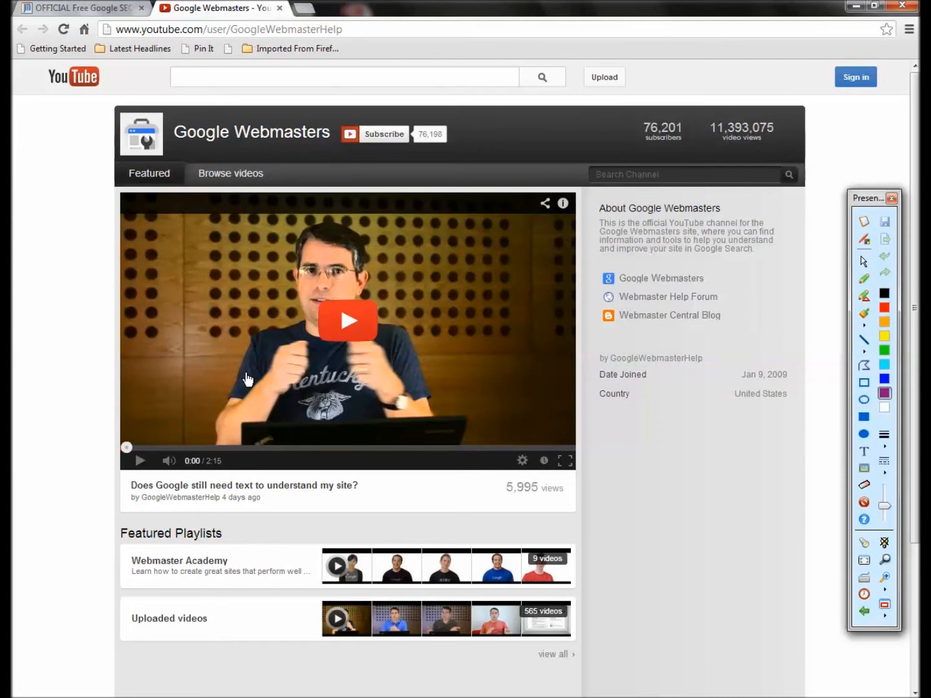
mouse_move(254, 353)
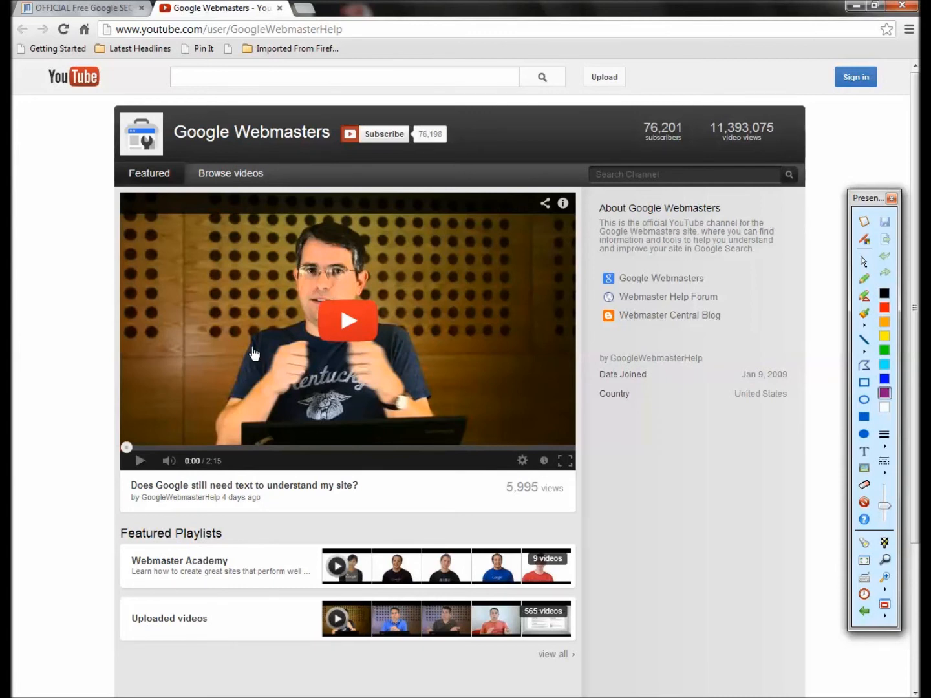
mouse_move(329, 320)
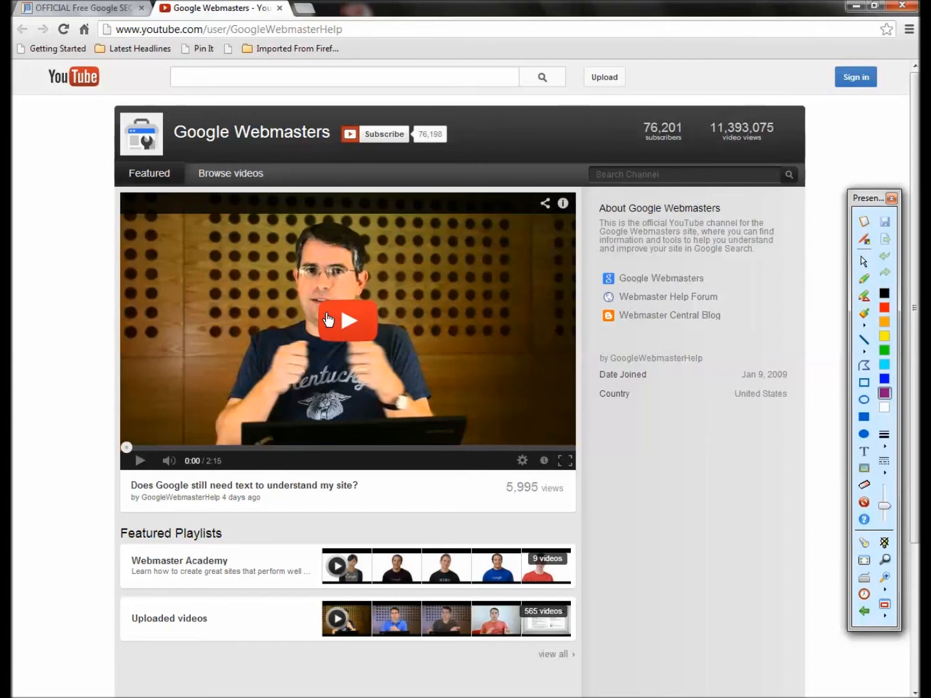
mouse_move(607, 316)
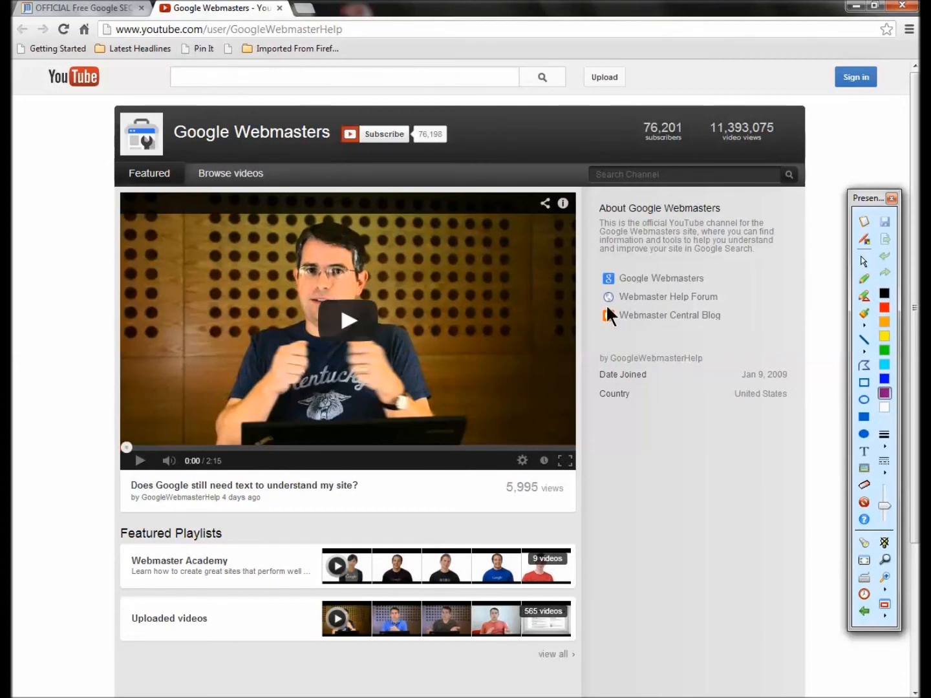
mouse_move(668, 297)
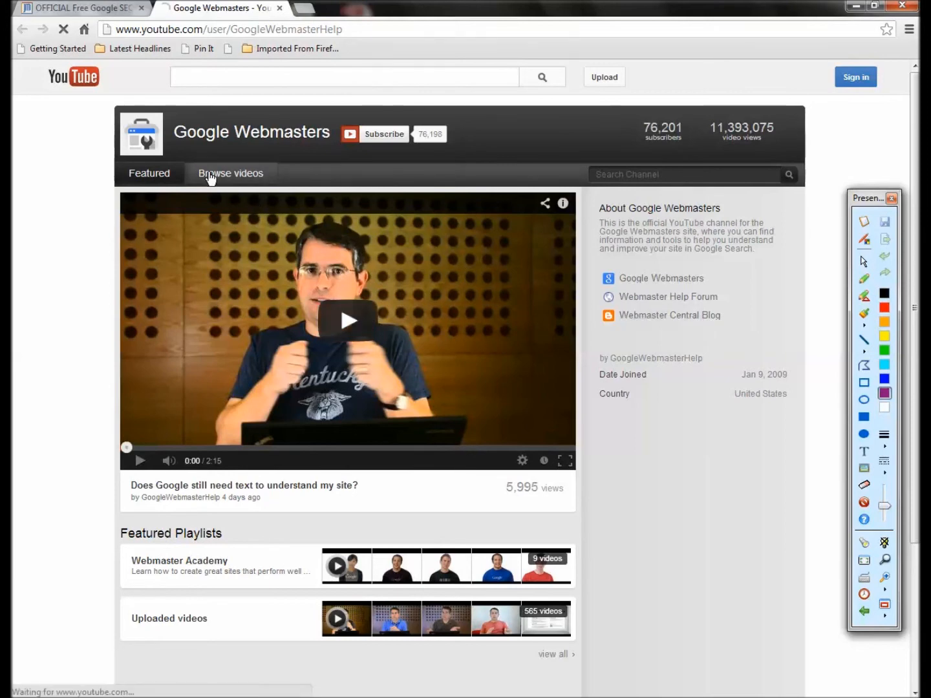
- Browse the channel's videos and search them for 'blogging'
click(230, 173)
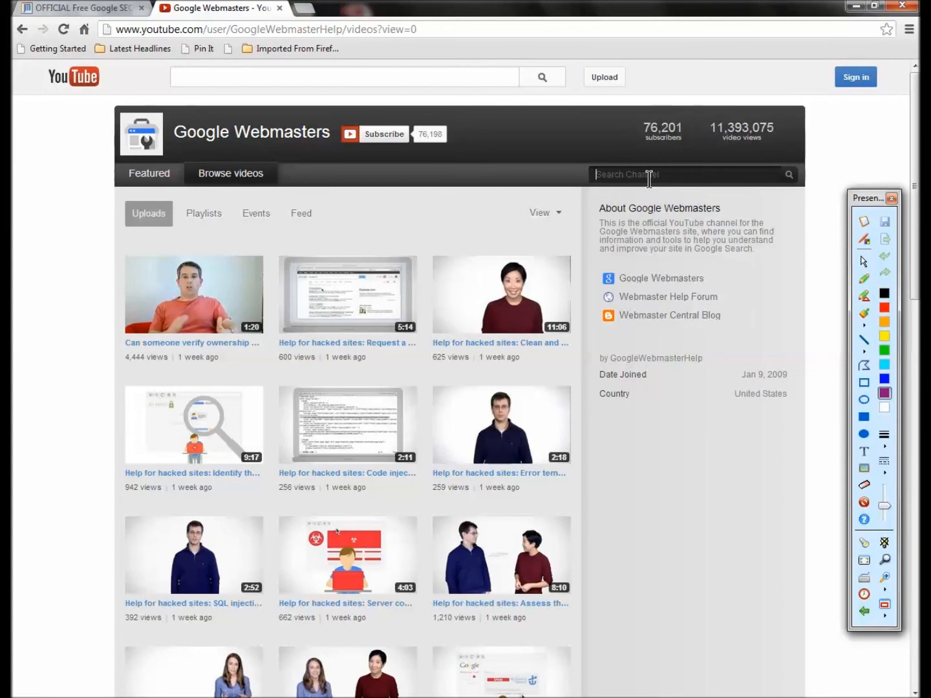
text(blogging)
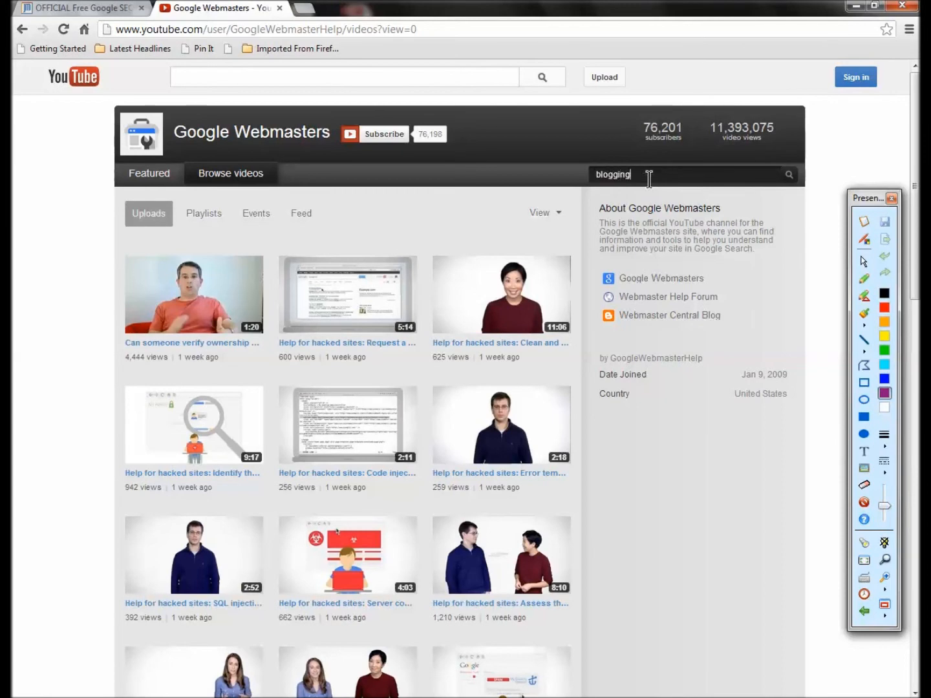
key(Enter)
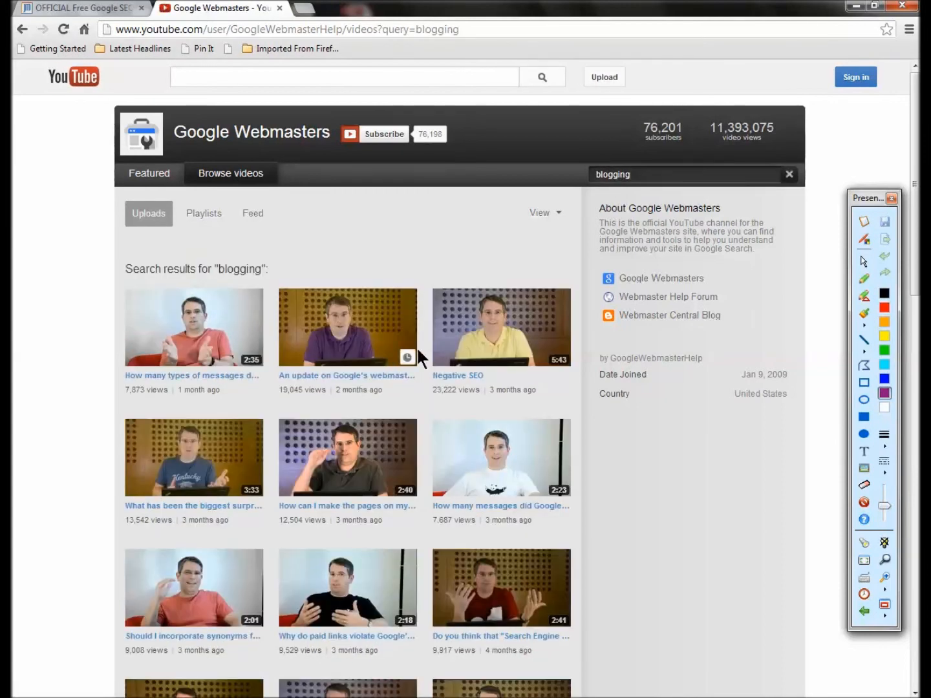
scroll(down, 3)
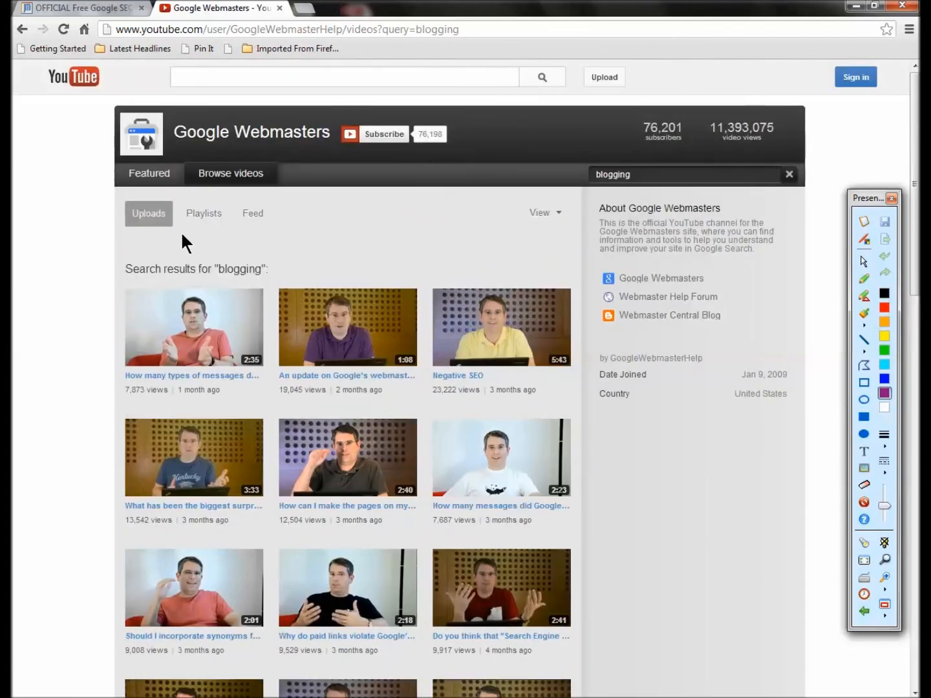
mouse_move(87, 25)
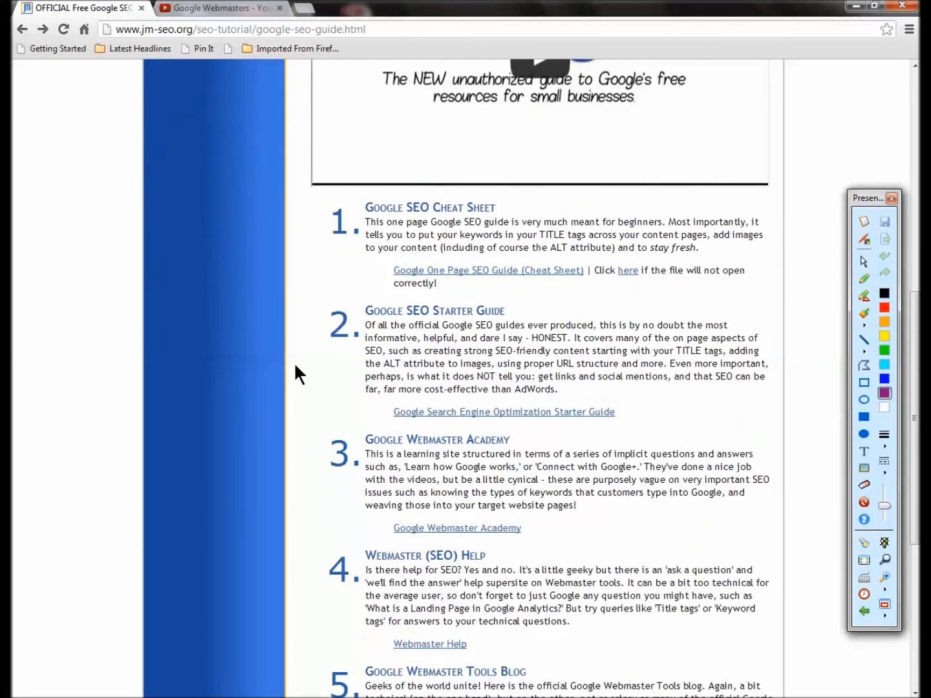
- Highlight the Google SEO Starter Guide heading and scroll through items 2–6 to the bonus entry
double_click(429, 207)
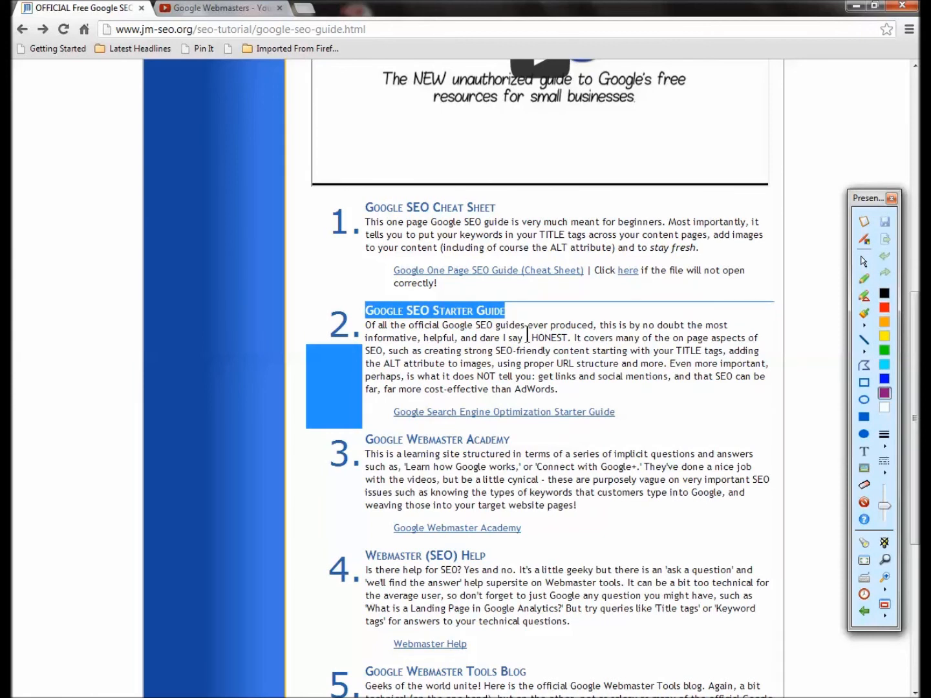
scroll(down, 3)
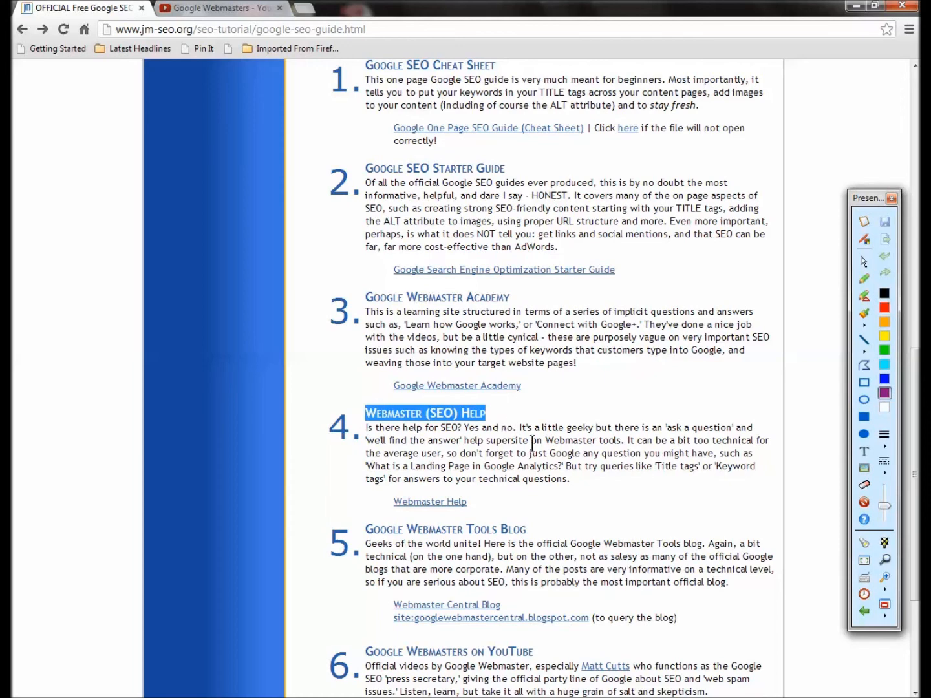
scroll(down, 3)
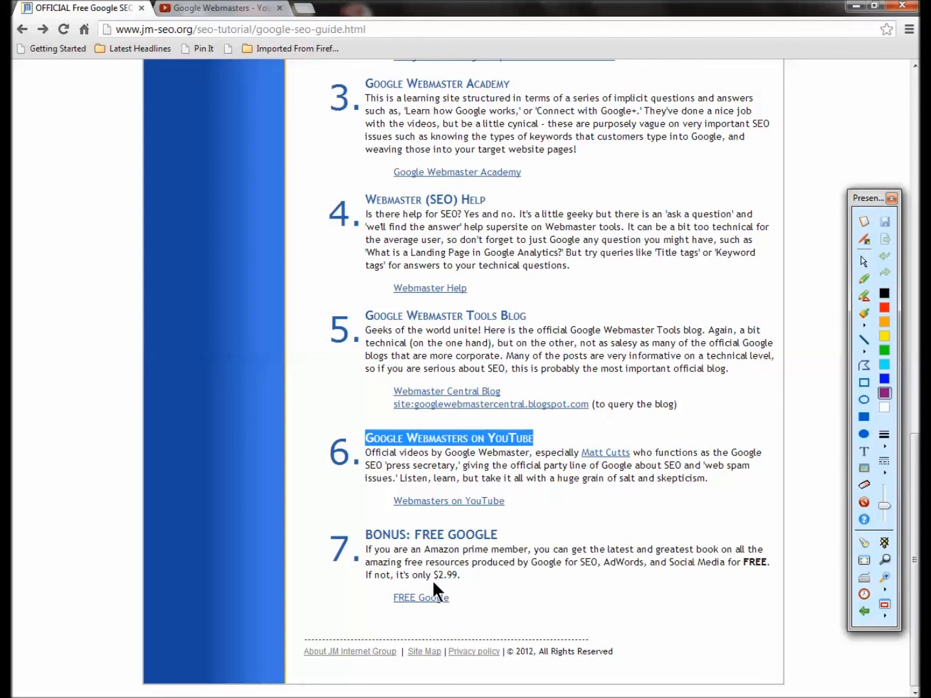
click(420, 597)
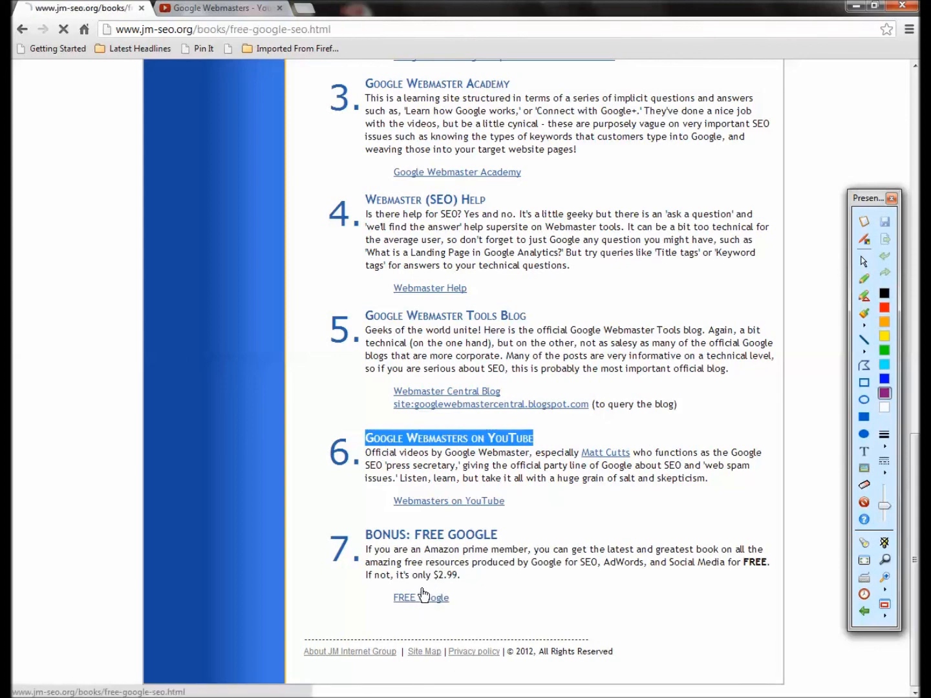
click(406, 597)
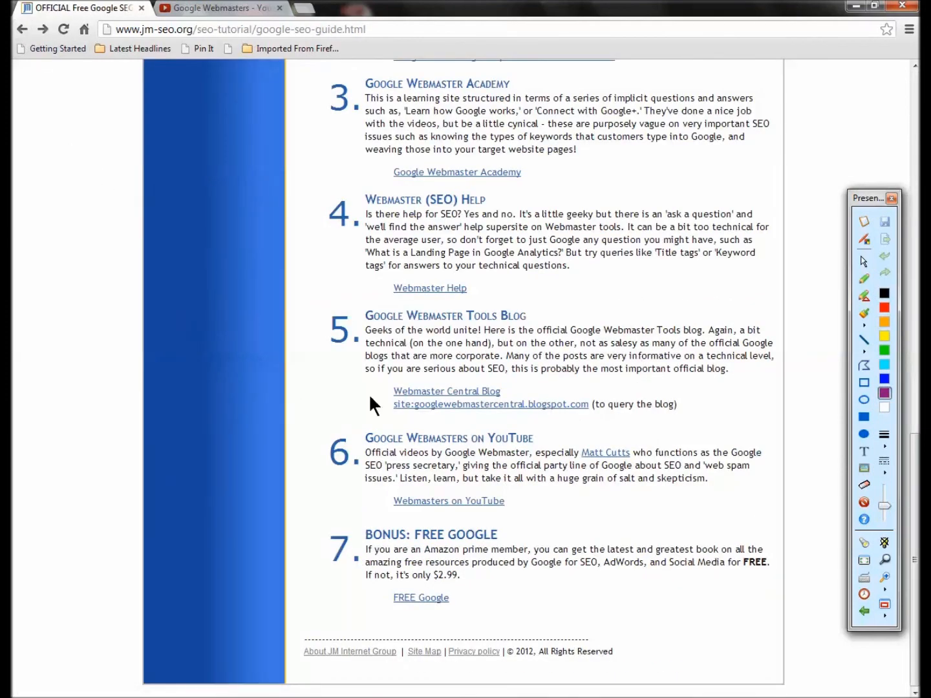
scroll(up, 3)
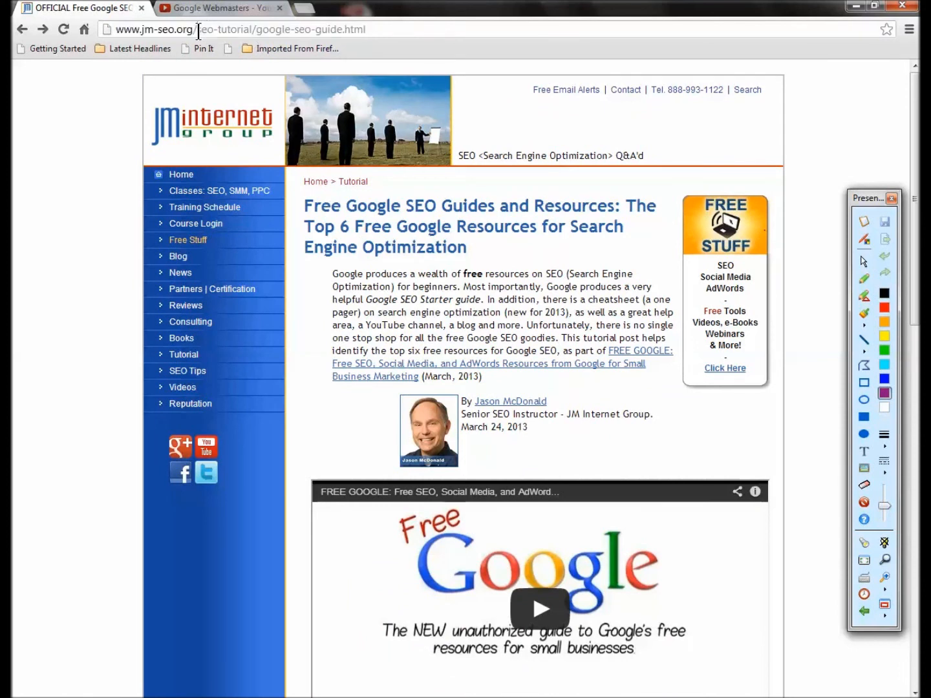
text(www.jm-seo.org/47/)
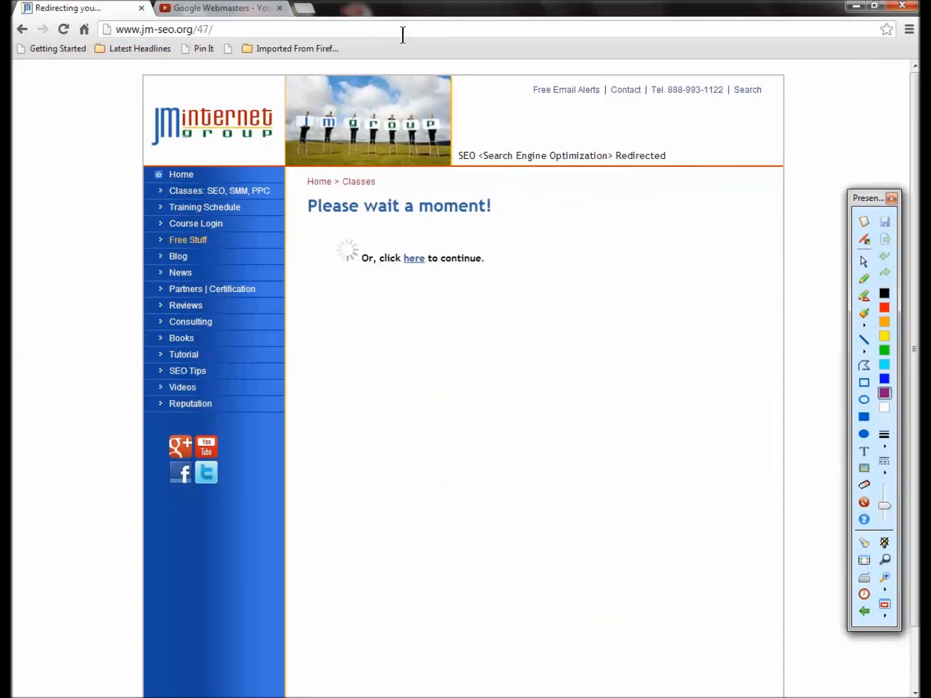
click(413, 258)
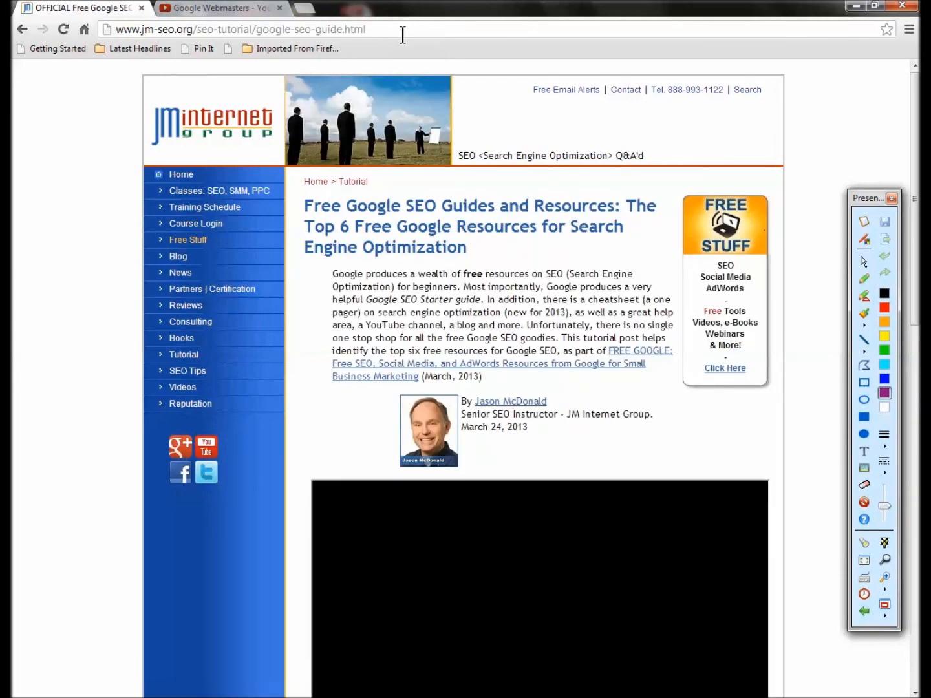